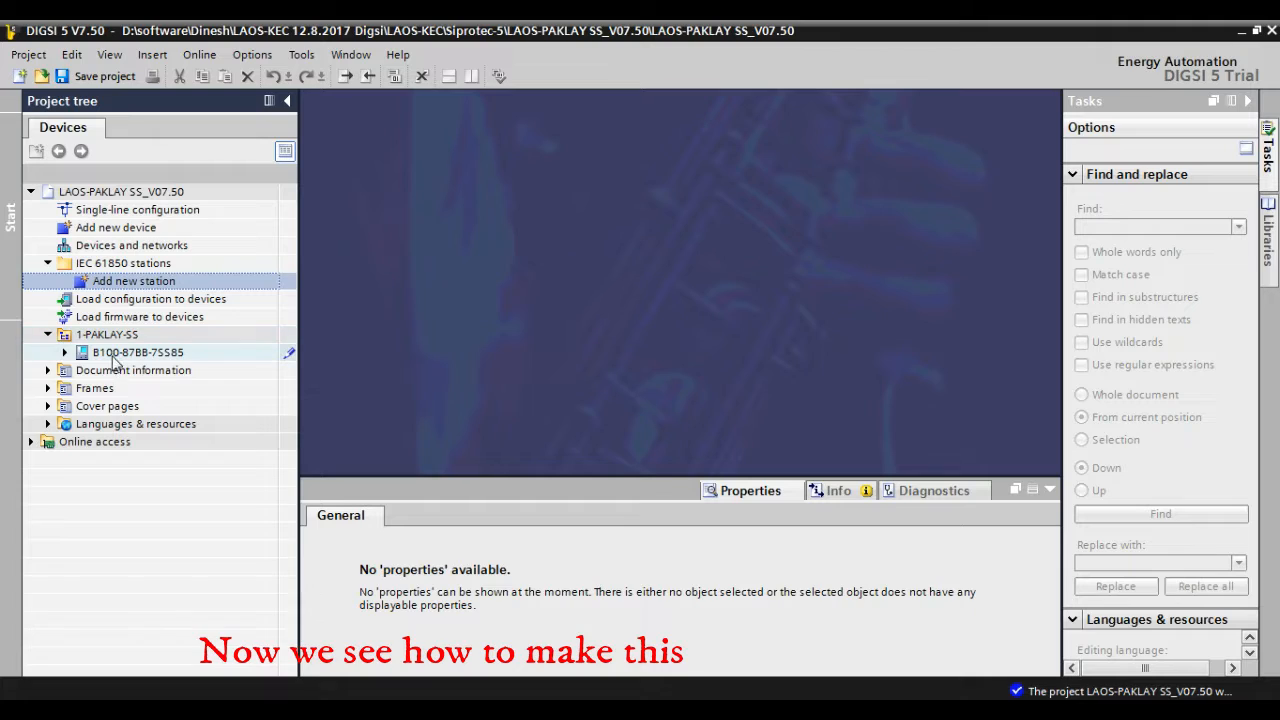
# - Expand the B100-87BB-7SS85 relay and open its Device information page
pyautogui.click(64, 352)
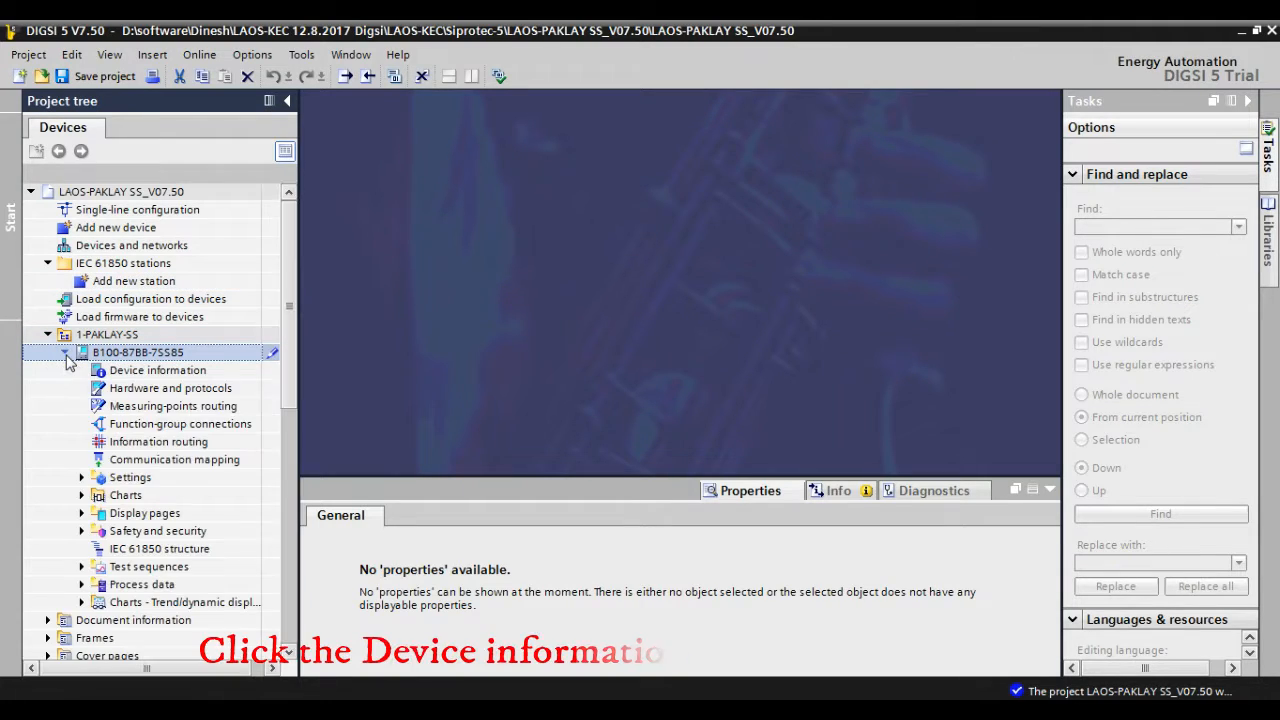
pyautogui.click(157, 370)
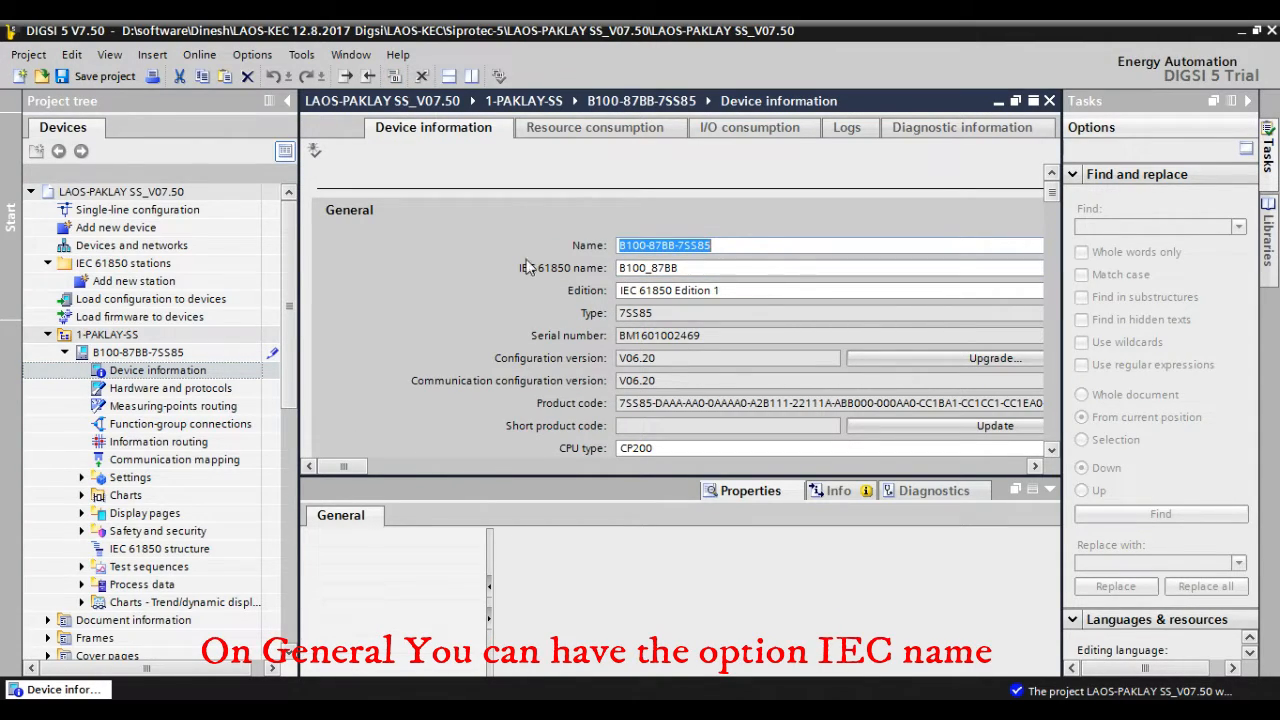
# - Open the Hardware and protocols view showing B100-87BB-7SS85's base and IO modules
pyautogui.click(648, 267)
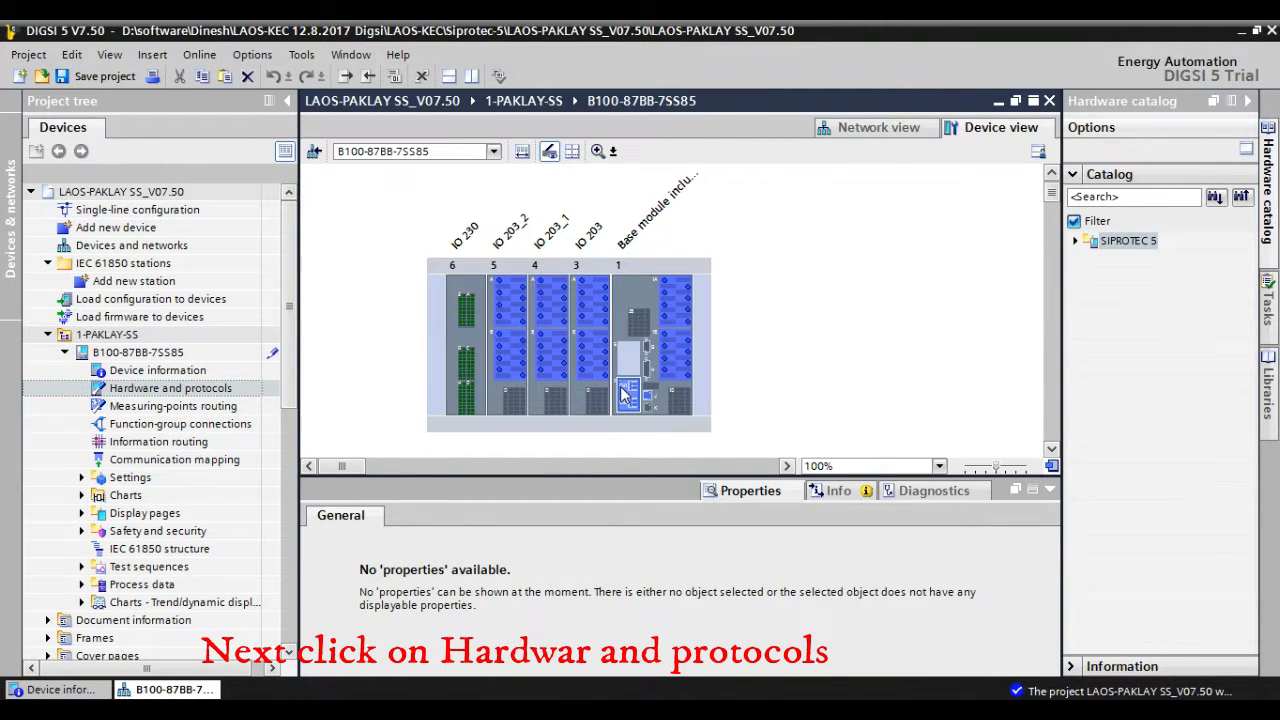
# - Select the ETH-BB-2FO module to show its Ethernet addresses (IP 192.168.0.43)
pyautogui.click(628, 395)
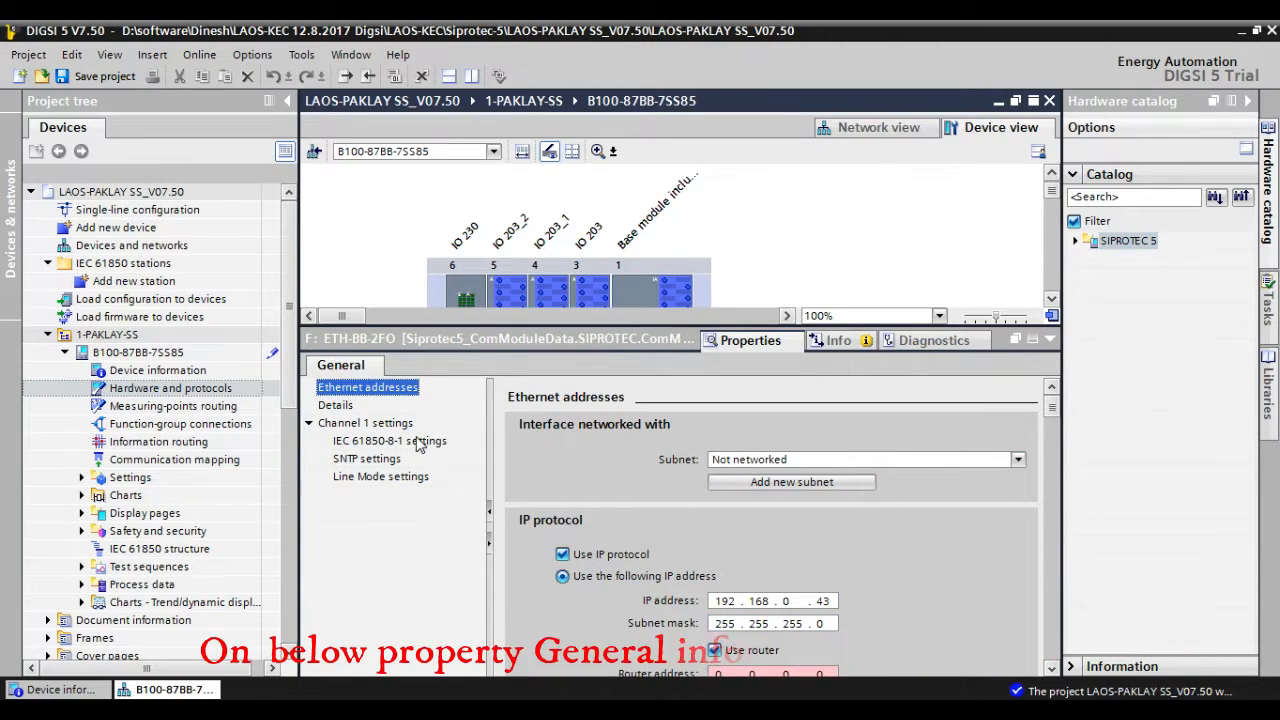
# - Review Channel 1 settings: DCP, SNTP, Line Mode and time sources 192.168.0.2/192.168.0.1
pyautogui.click(378, 440)
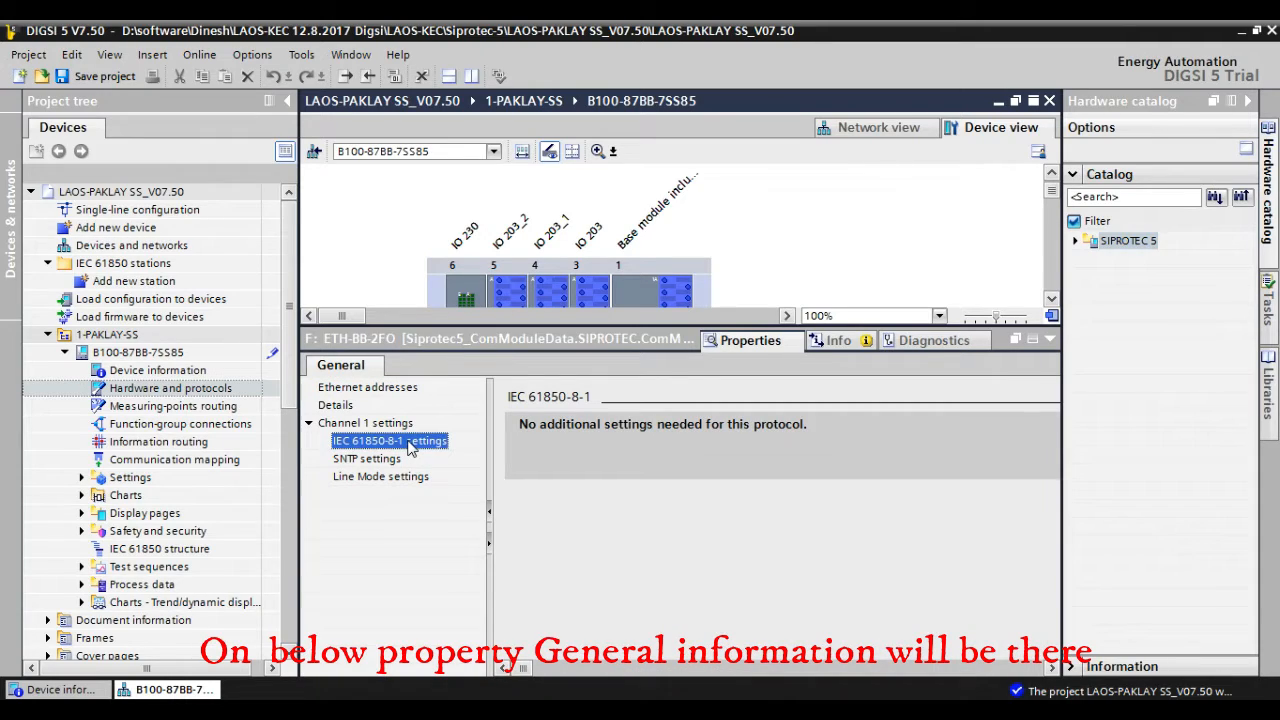
pyautogui.click(366, 422)
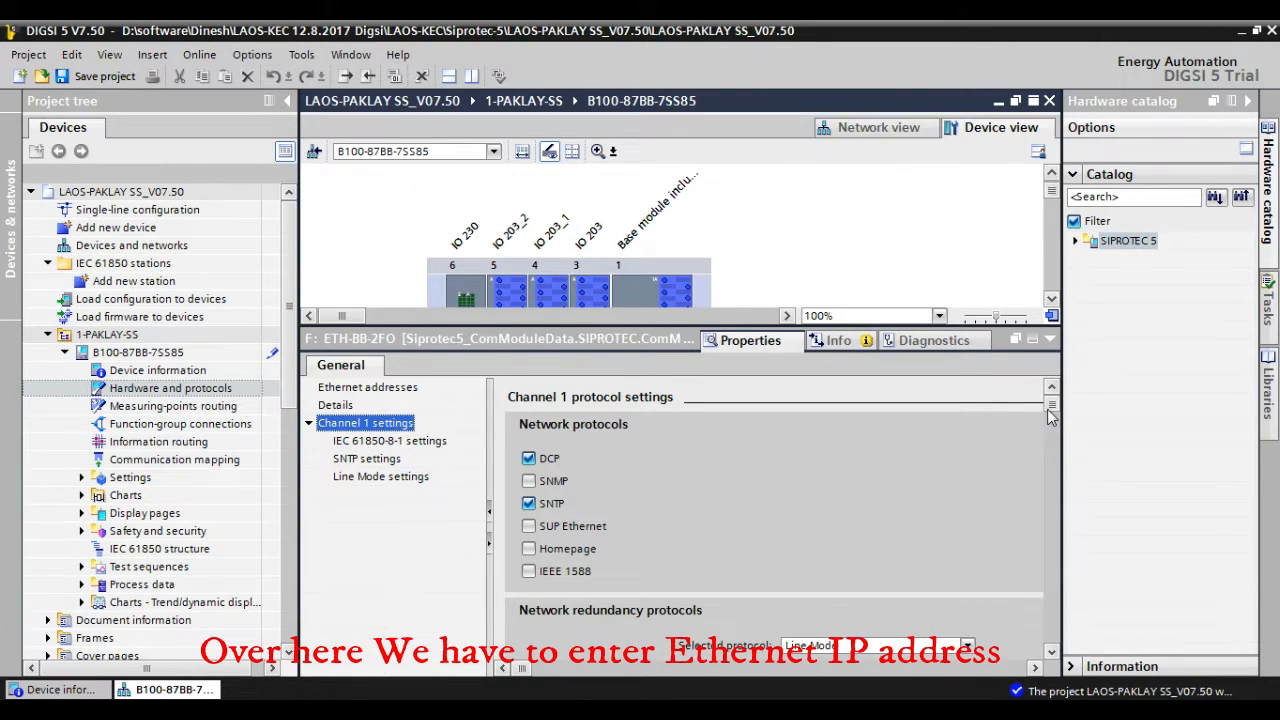
pyautogui.scroll(-3)
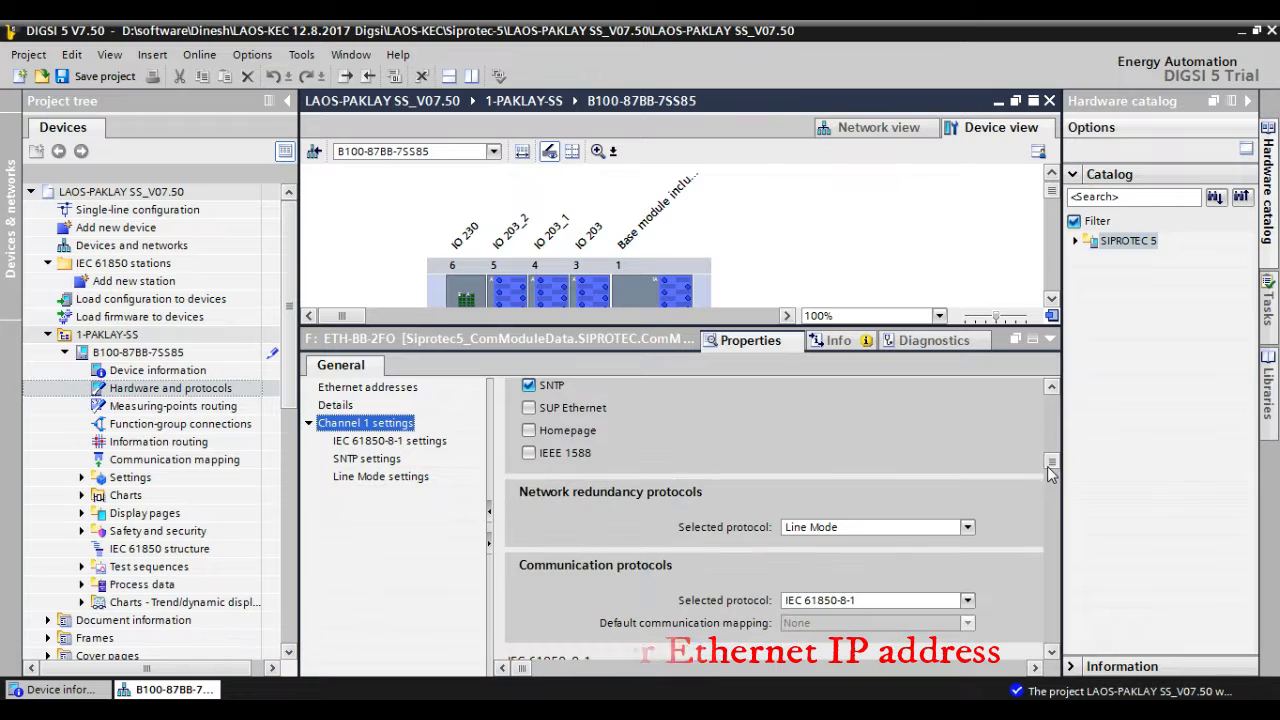
pyautogui.scroll(-3)
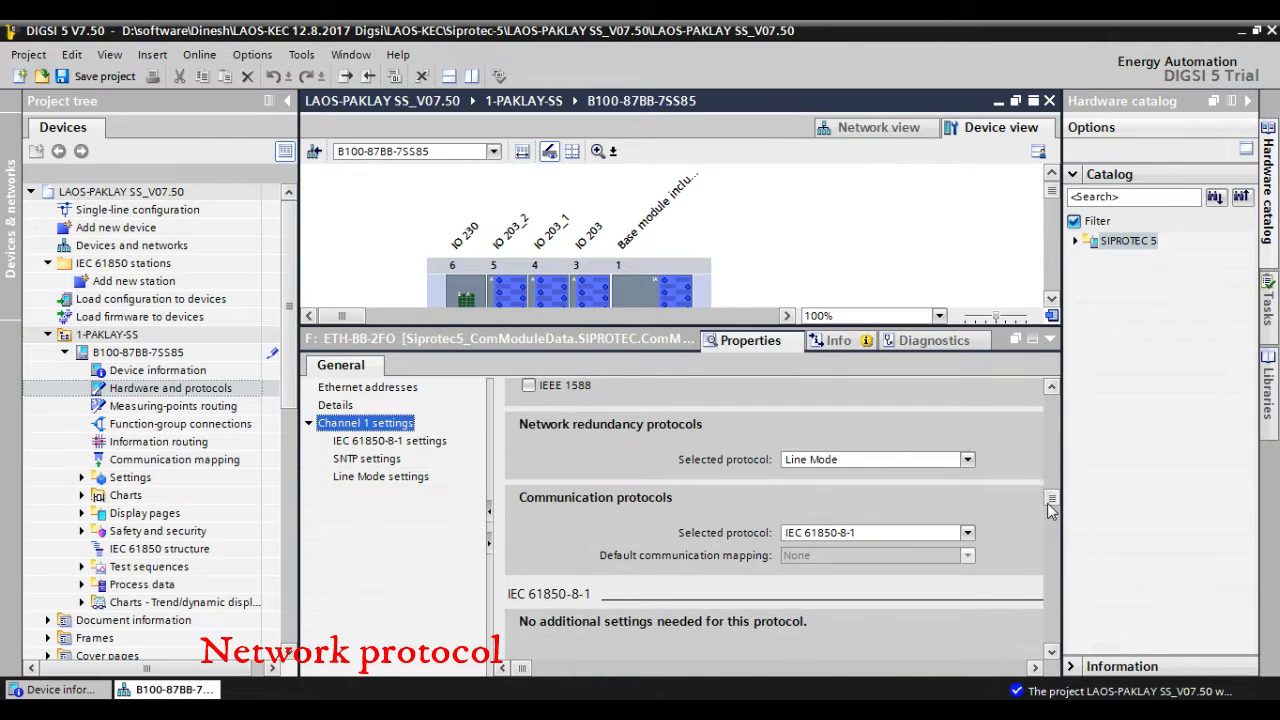
pyautogui.scroll(-3)
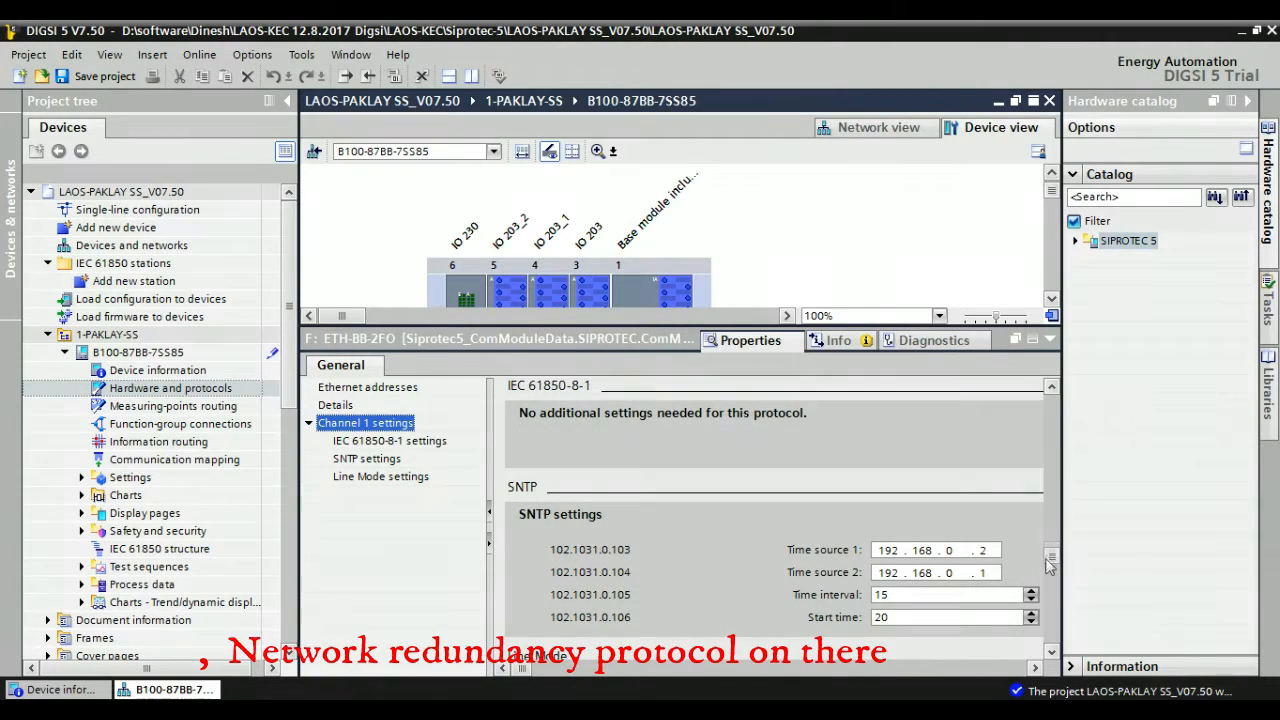
pyautogui.scroll(-3)
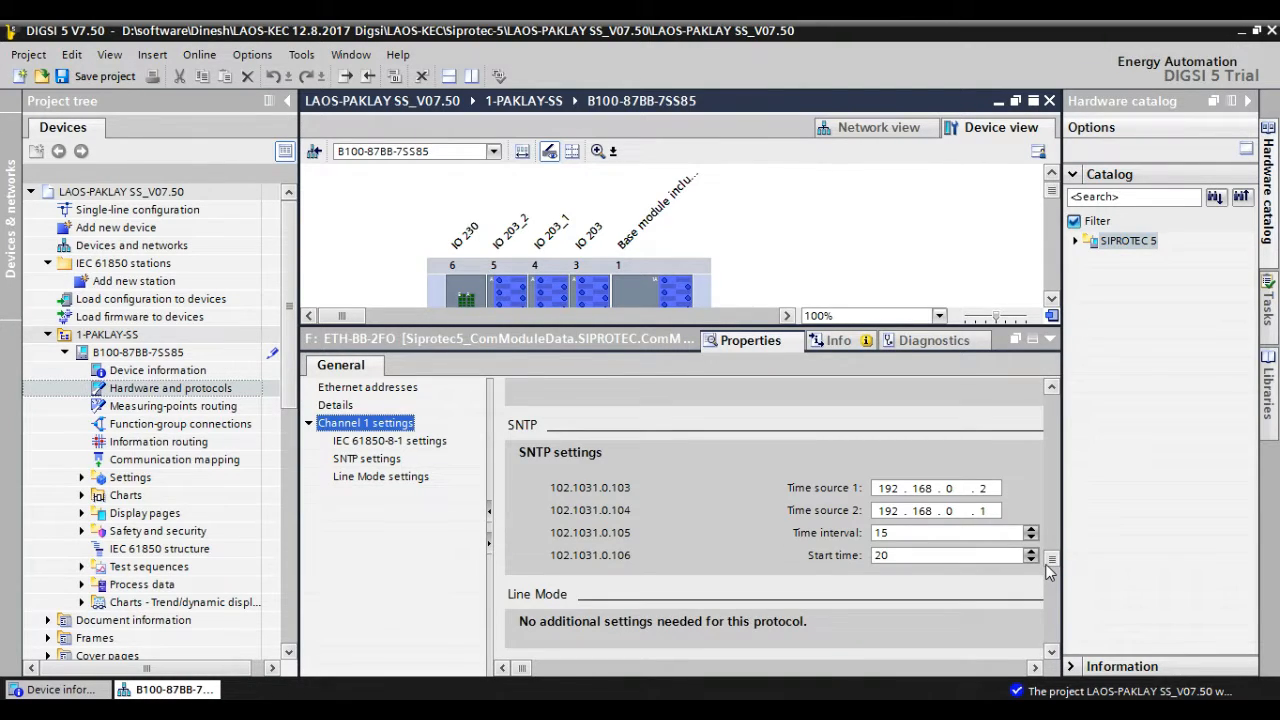
pyautogui.moveTo(1012, 488)
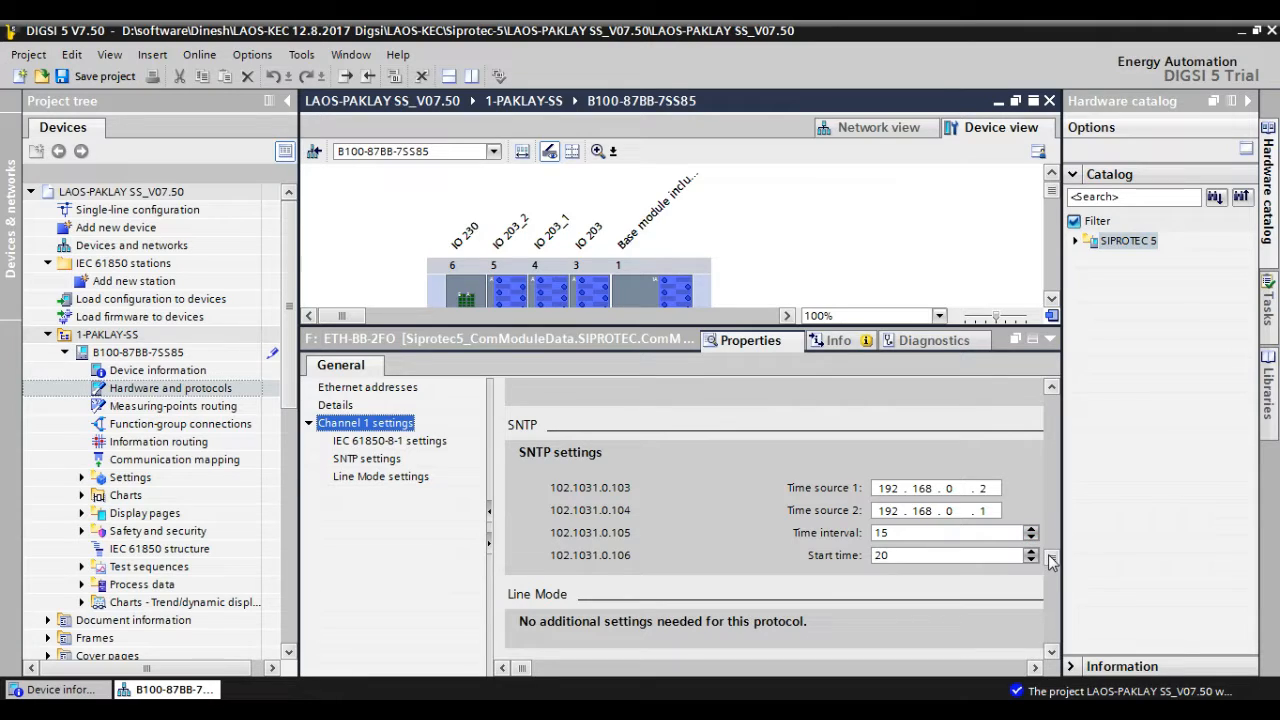
pyautogui.scroll(-3)
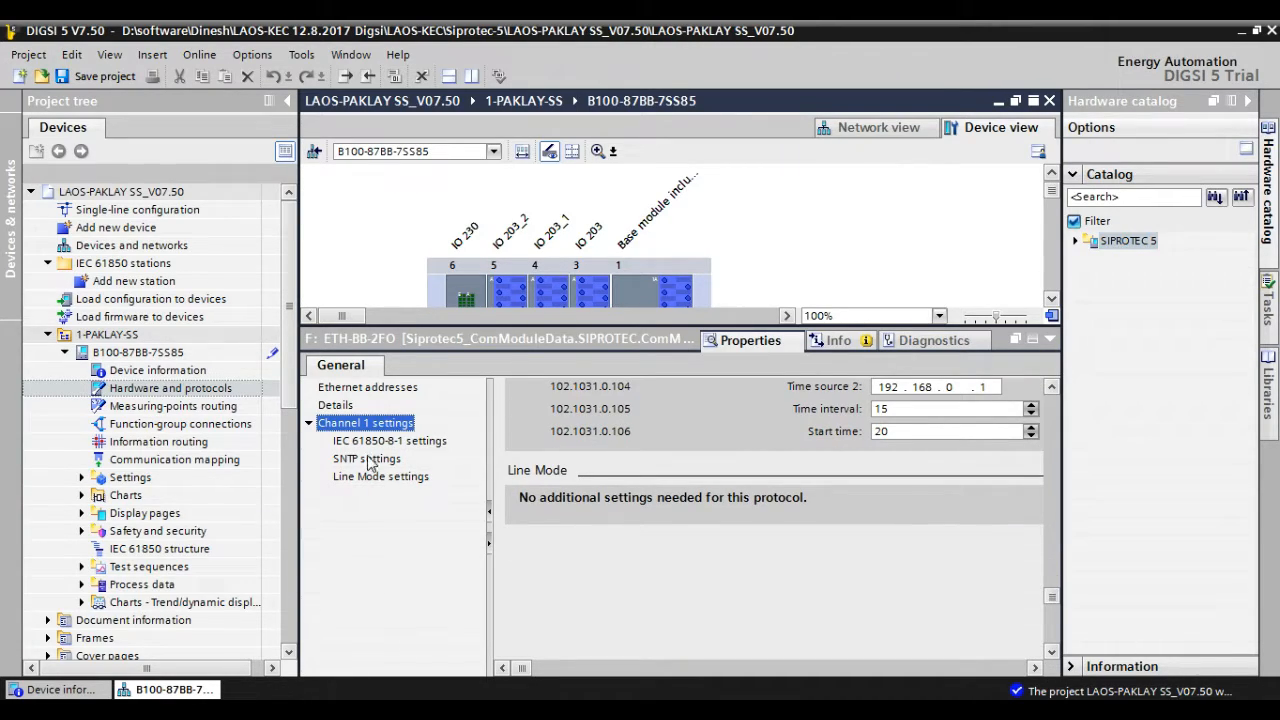
pyautogui.moveTo(228, 378)
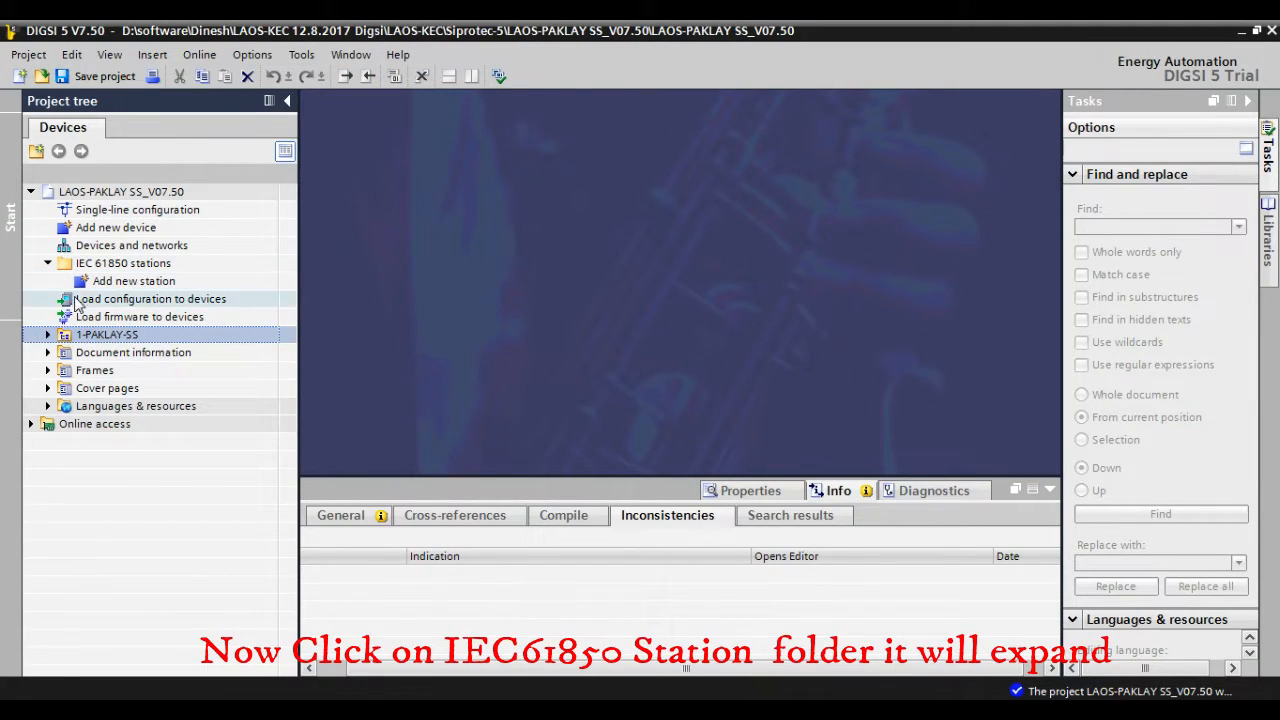
# - Collapse, reselect and re-expand the IEC 61850 stations folder in the project tree
pyautogui.click(123, 263)
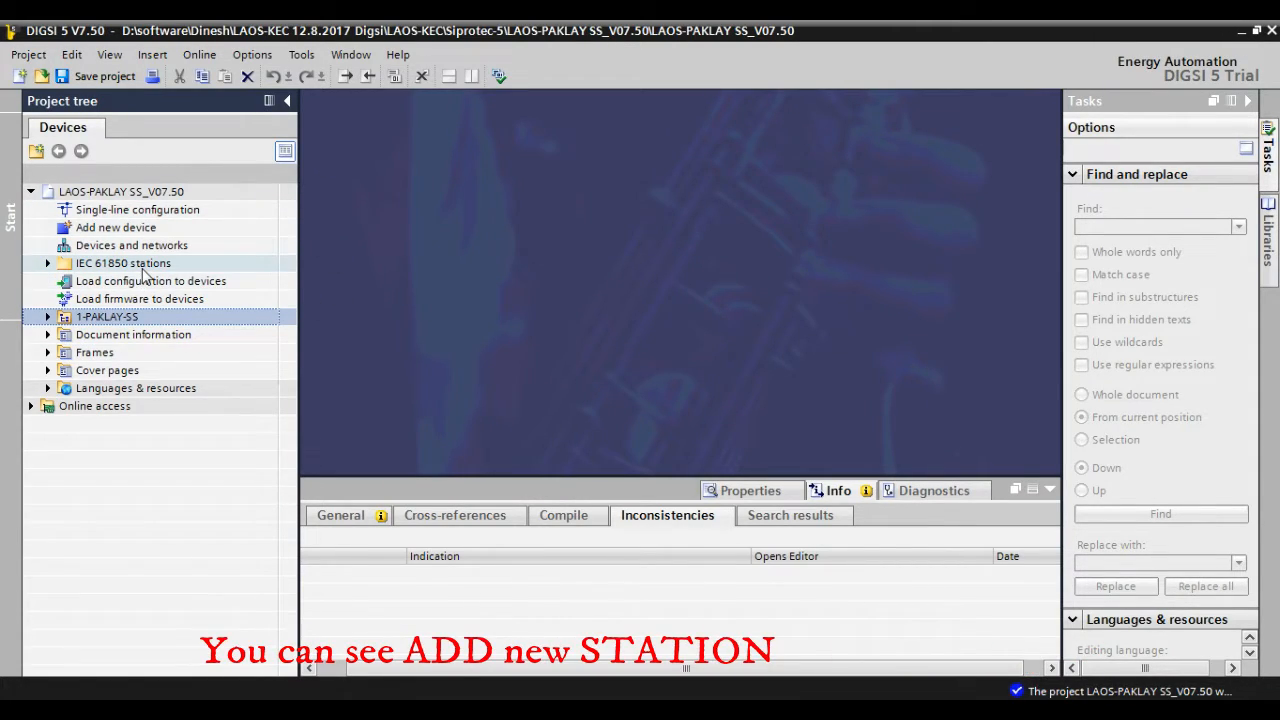
pyautogui.click(123, 263)
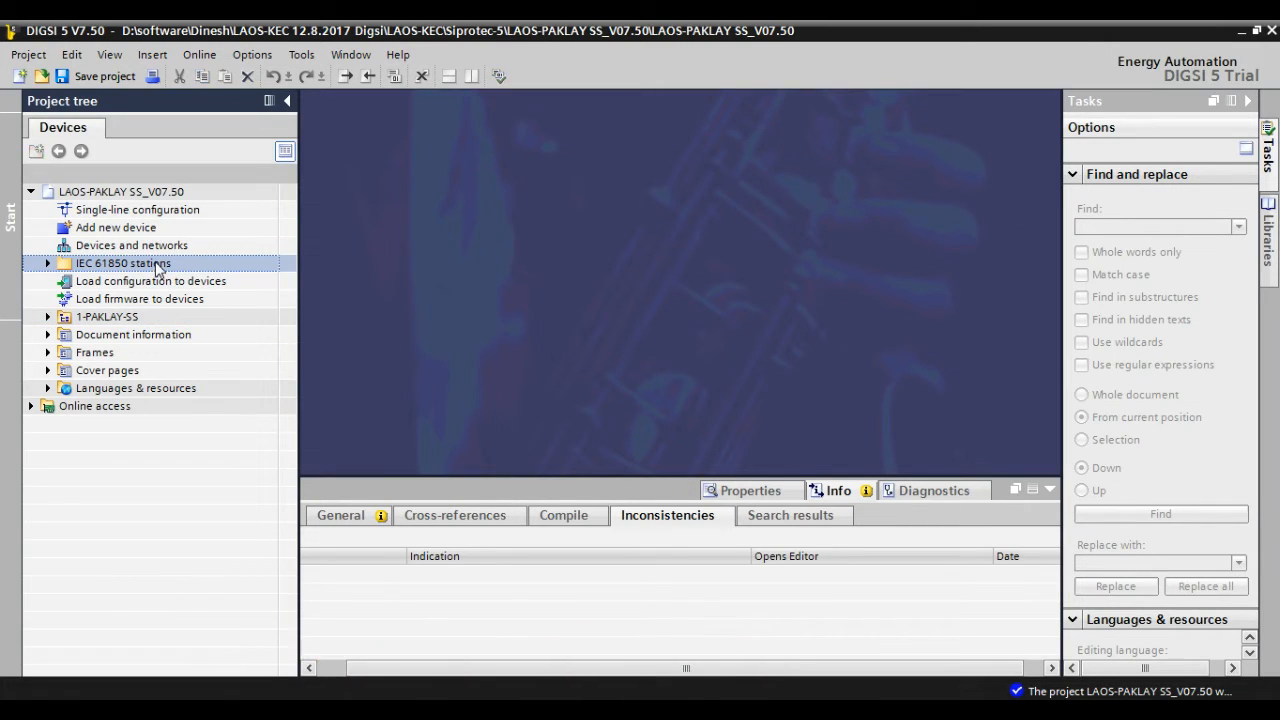
pyautogui.click(47, 263)
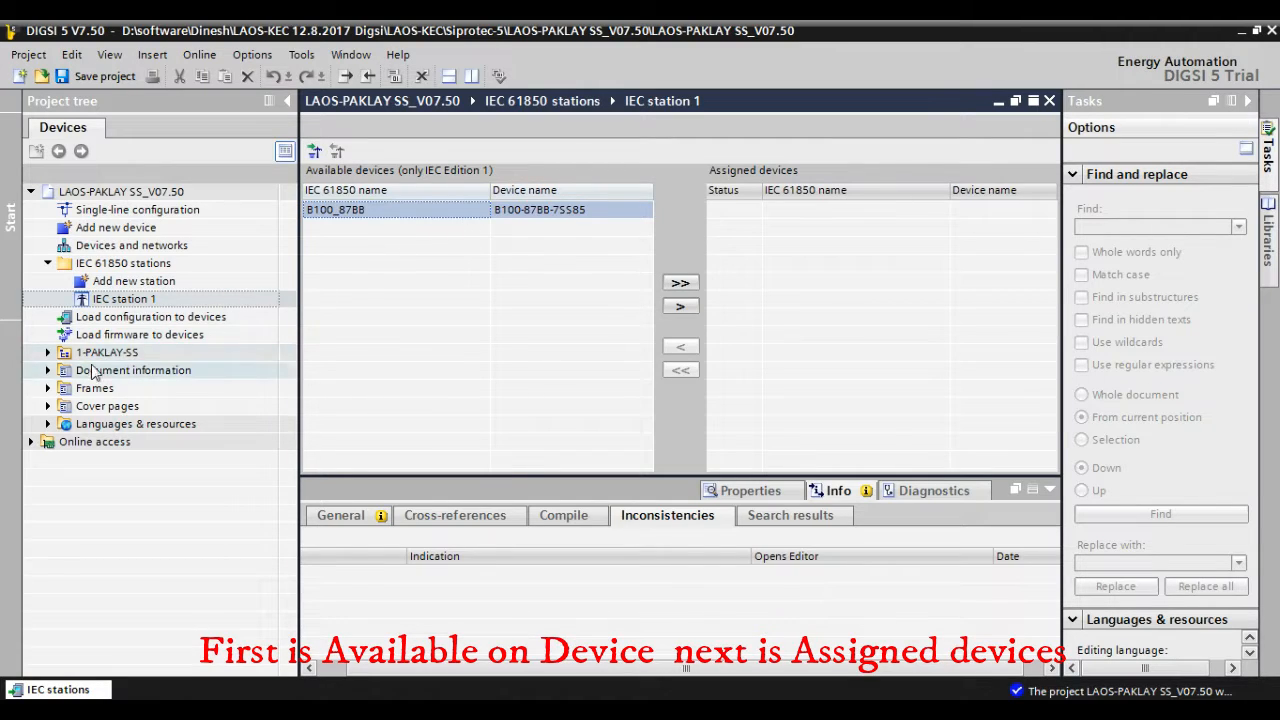
# - Expand 1-PAKLAY-SS to list the B100-87BB-7SS85 relay's entries again
pyautogui.click(48, 352)
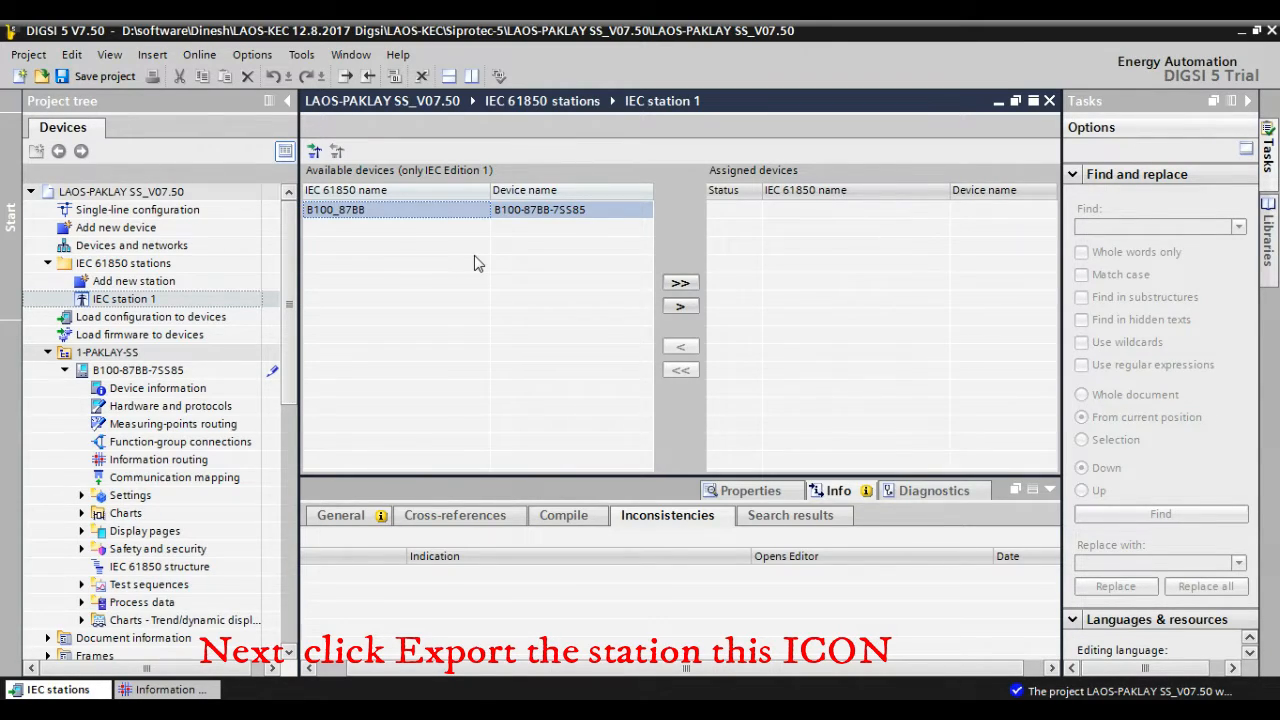
# - Save IEC station 1 as a new SCD file in the Digsi 5 folder
pyautogui.click(313, 151)
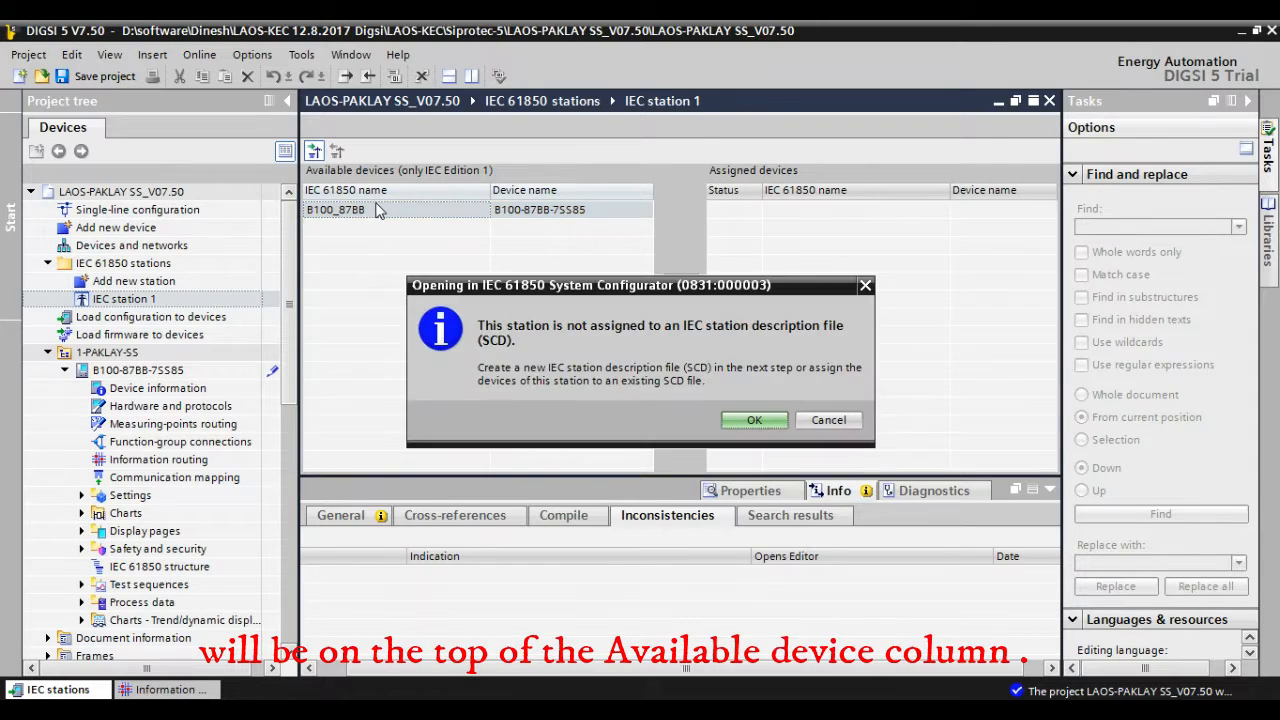
pyautogui.moveTo(705, 383)
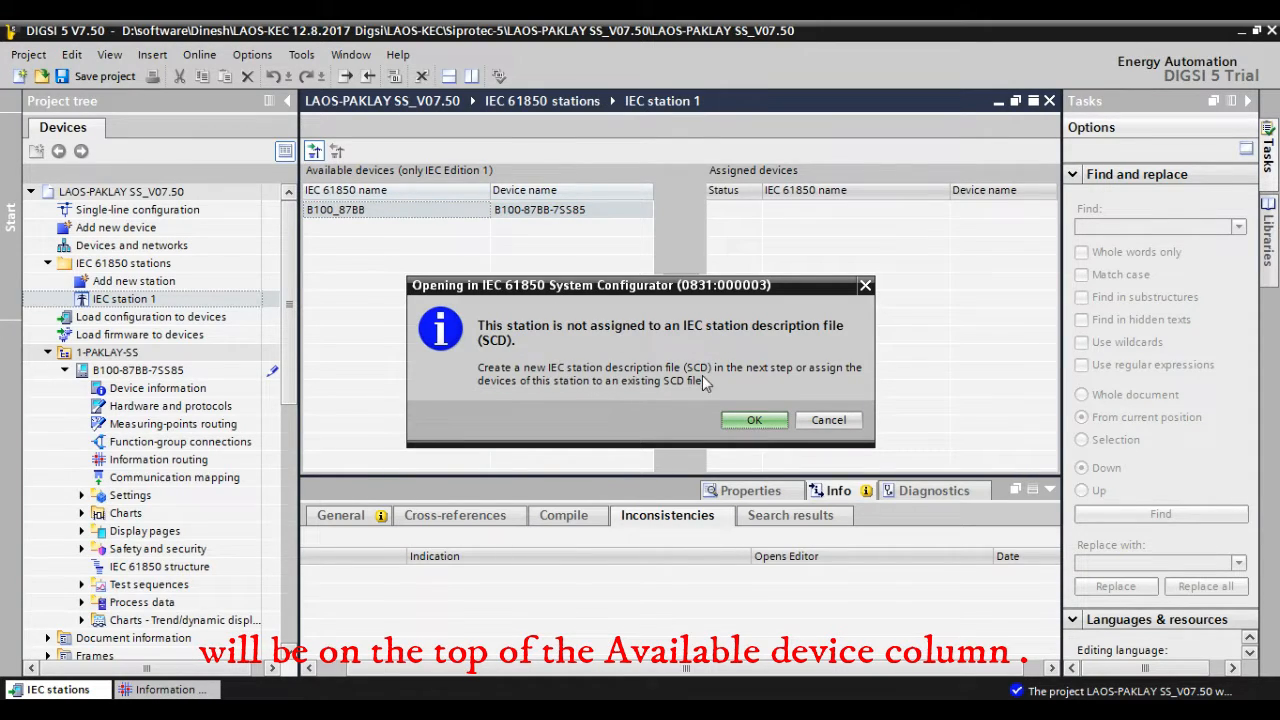
pyautogui.click(754, 420)
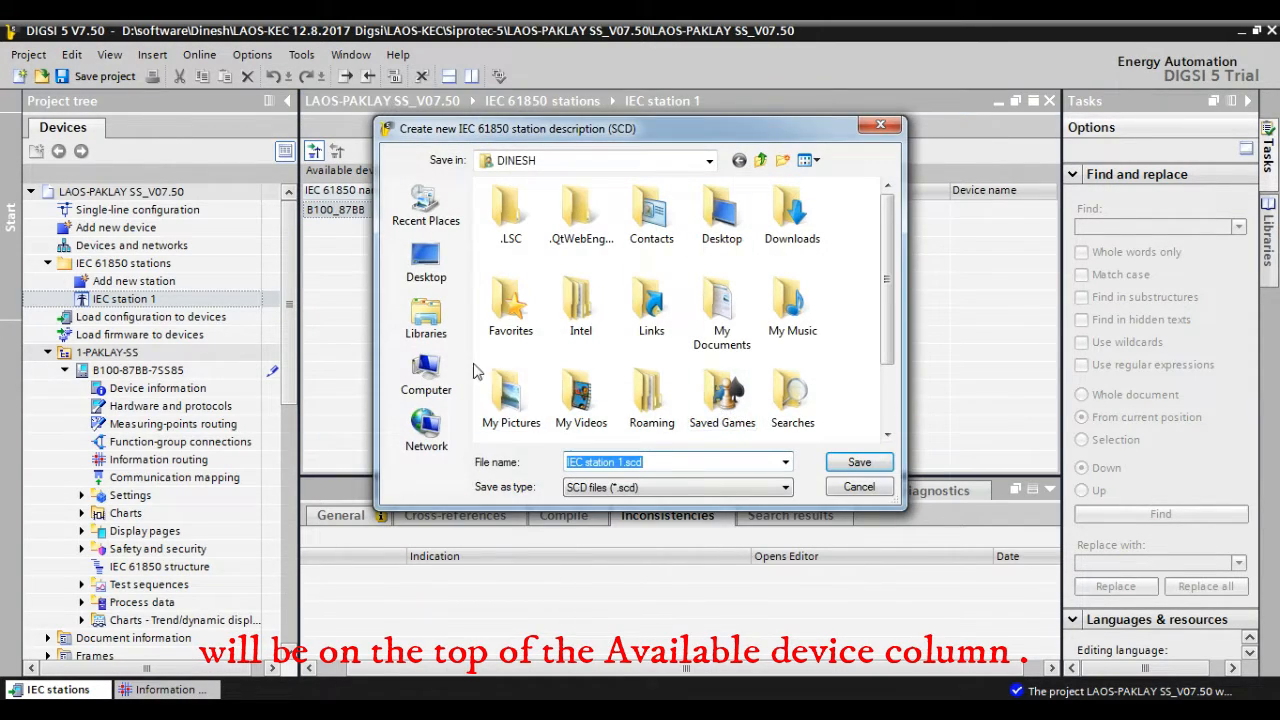
pyautogui.click(426, 262)
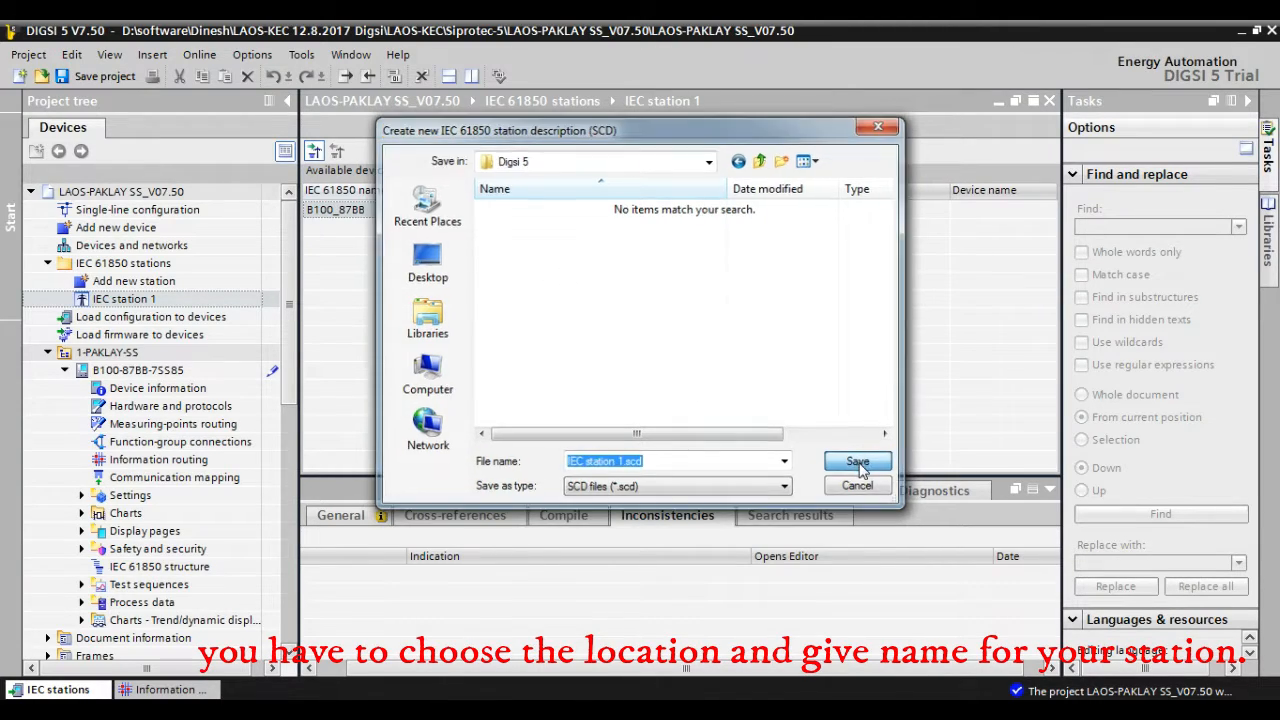
pyautogui.click(858, 462)
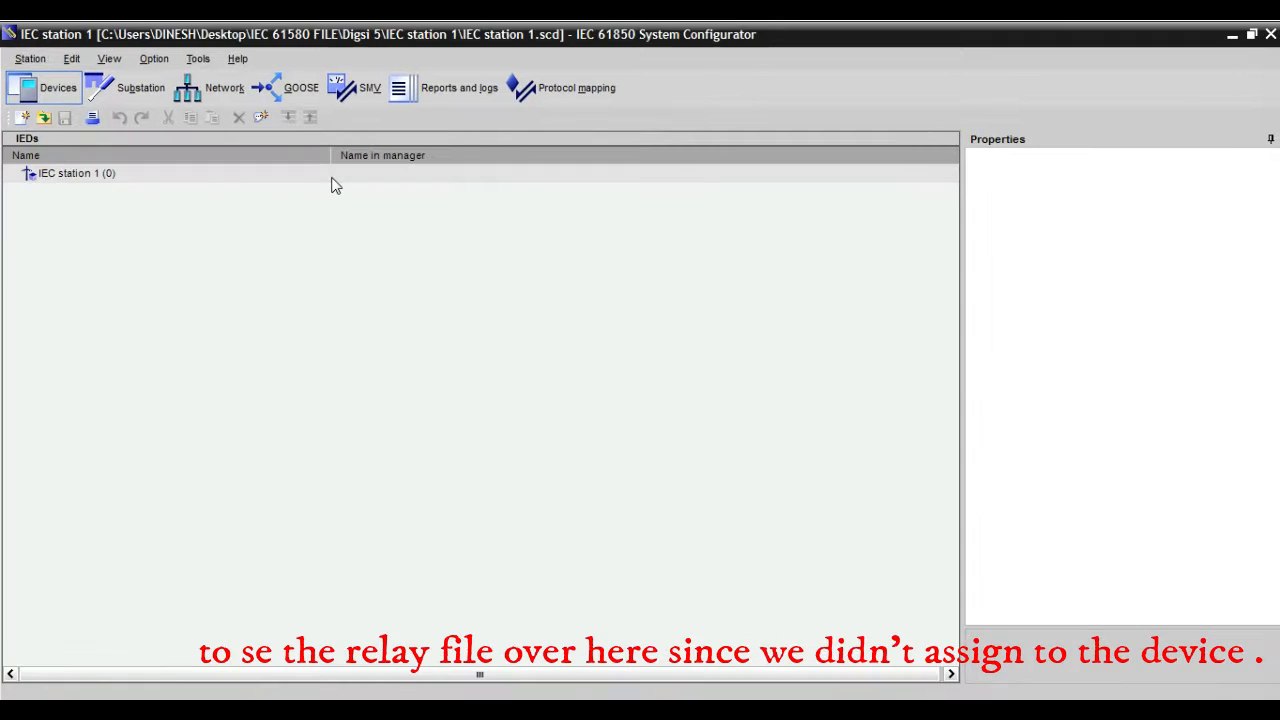
pyautogui.click(146, 88)
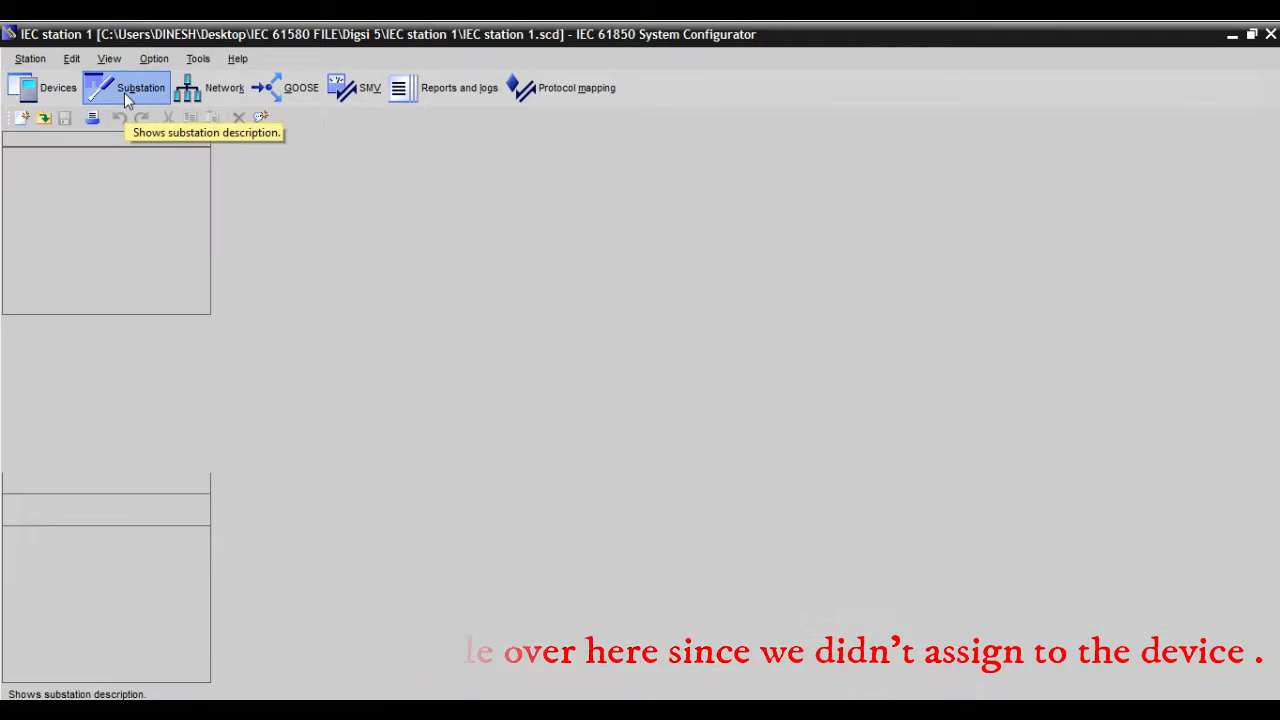
pyautogui.click(187, 88)
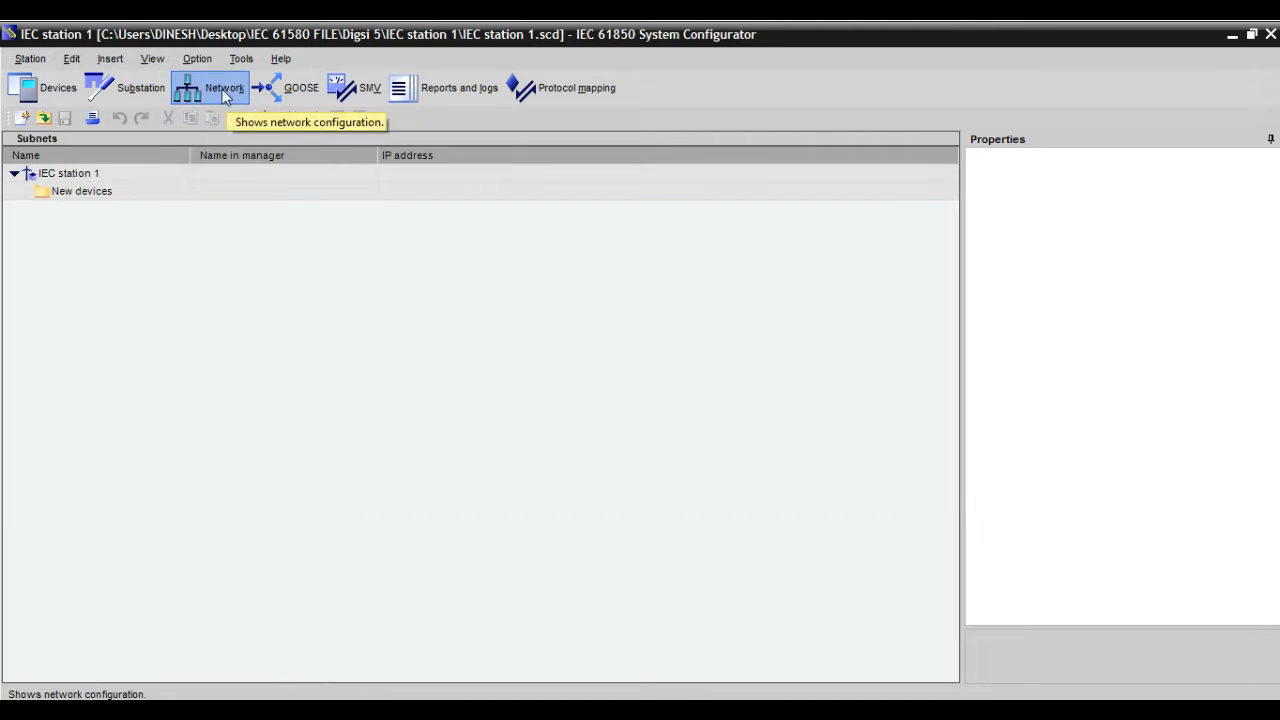
pyautogui.click(82, 191)
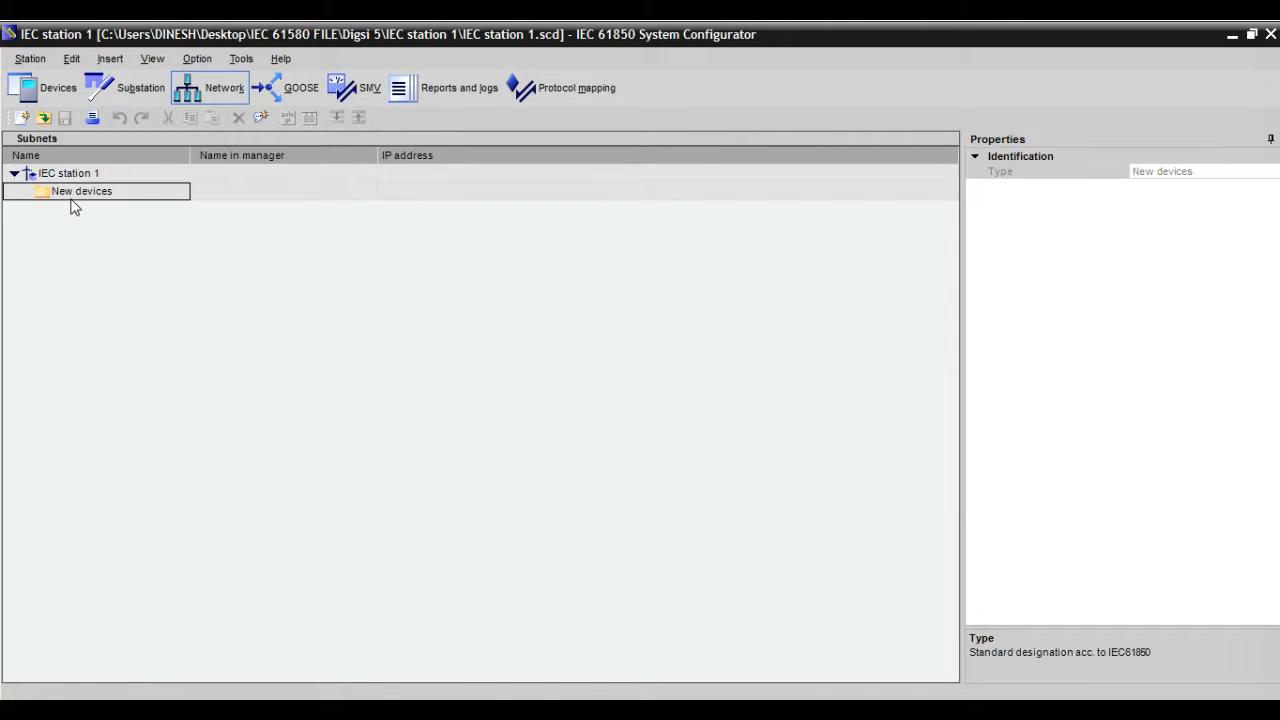
pyautogui.click(63, 173)
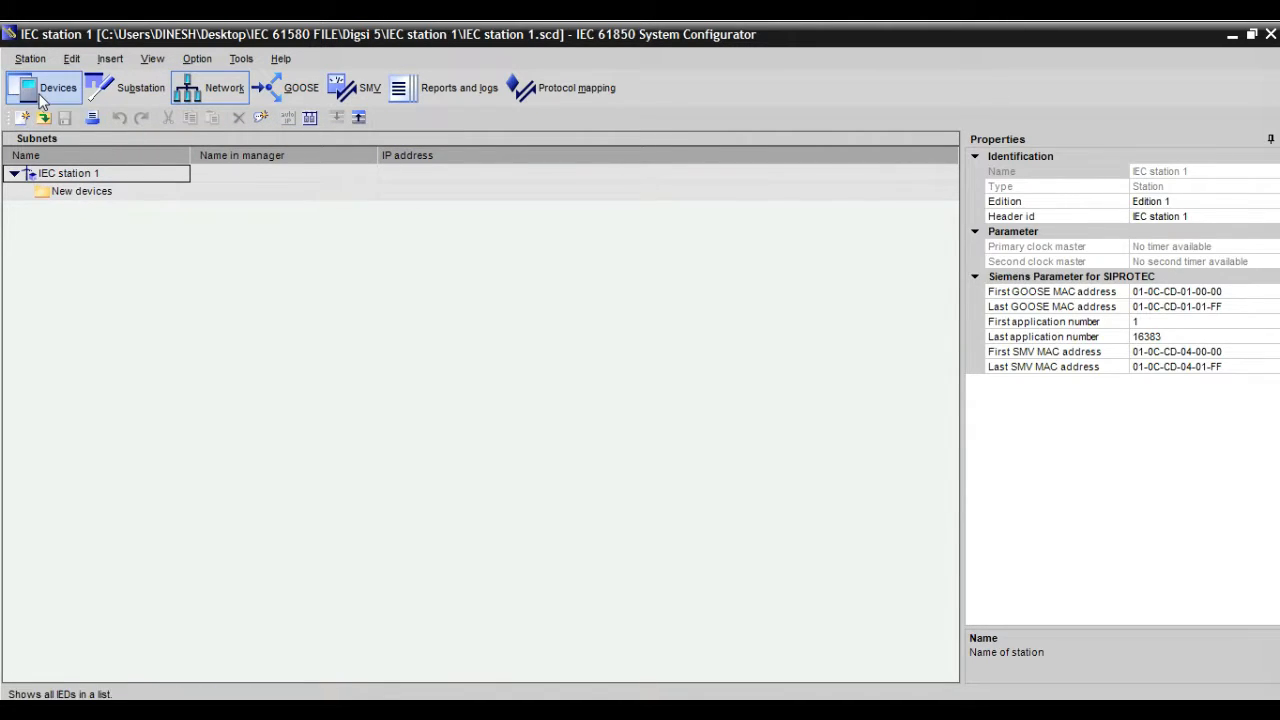
pyautogui.click(22, 88)
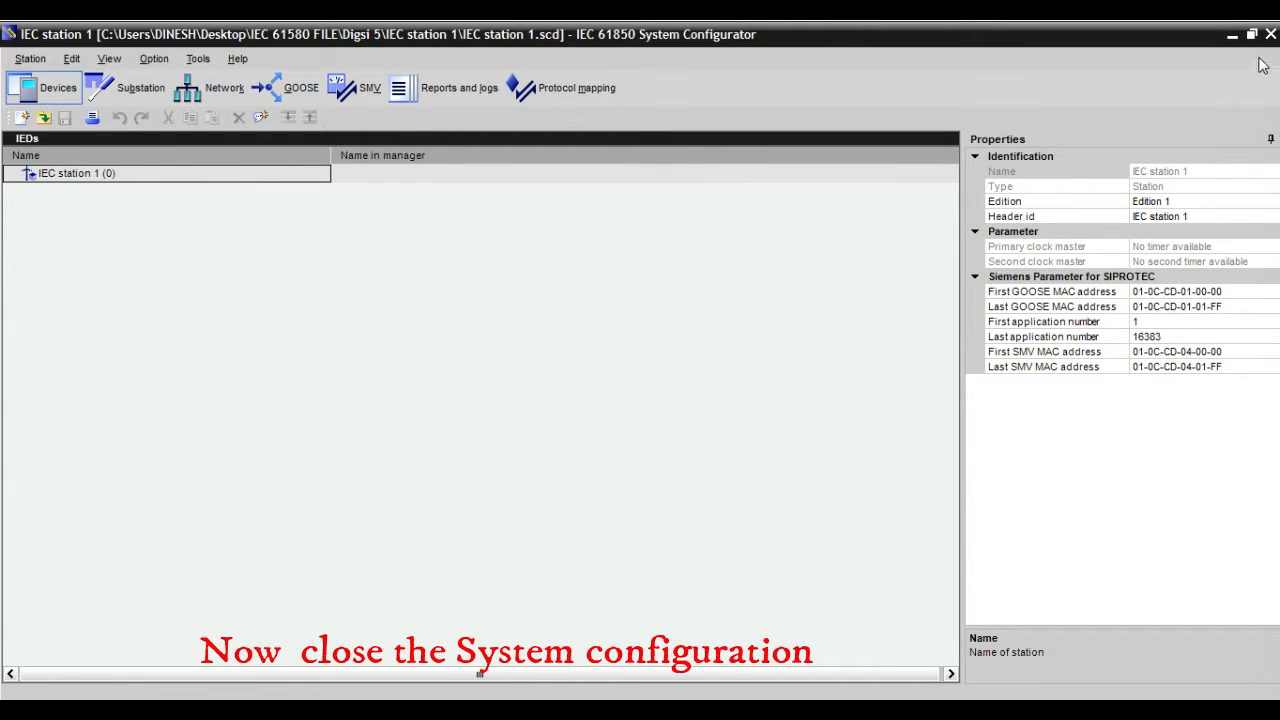
# - Close the configurator, assign B100_87BB to IEC station 1, and dismiss the running warning
pyautogui.click(1268, 37)
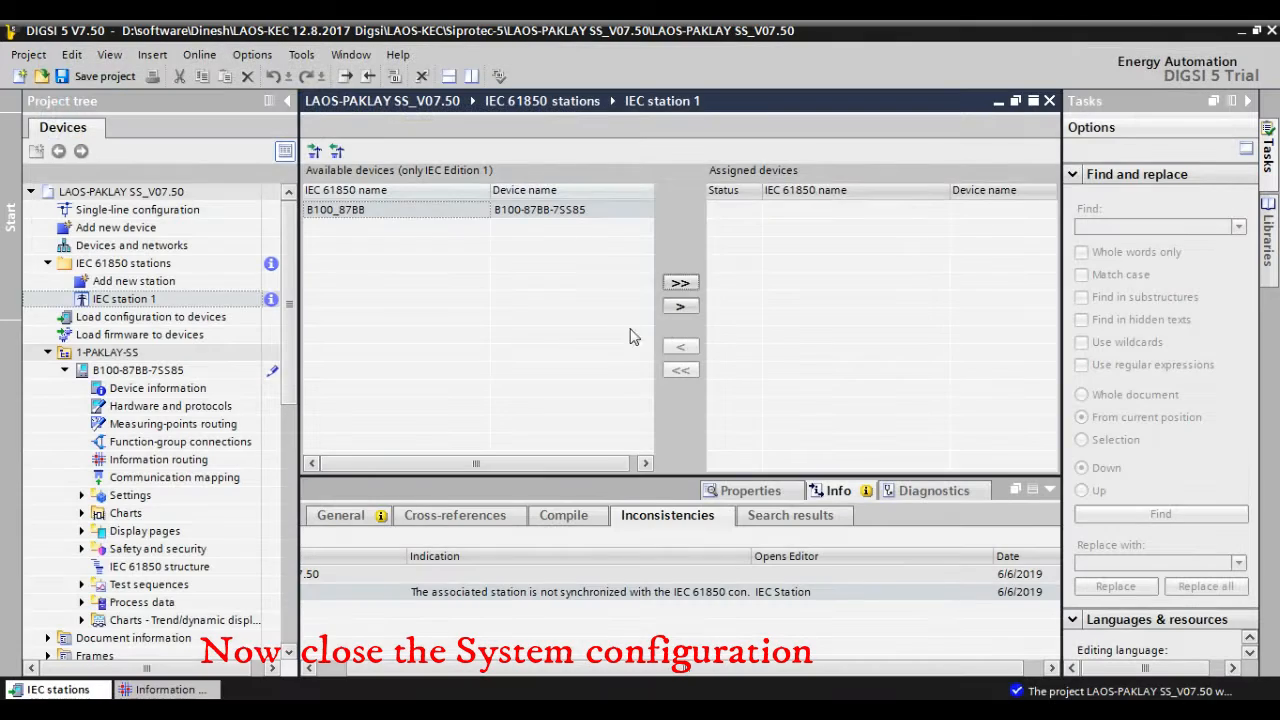
pyautogui.moveTo(338, 151)
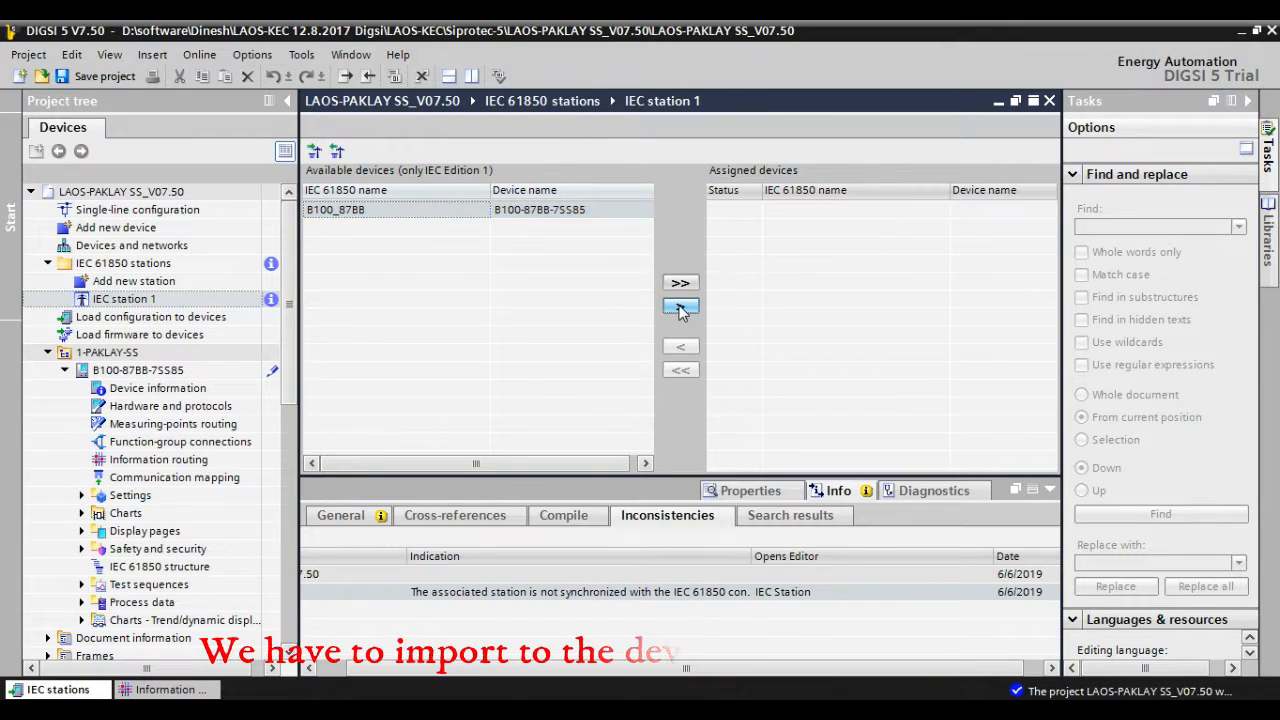
pyautogui.click(681, 305)
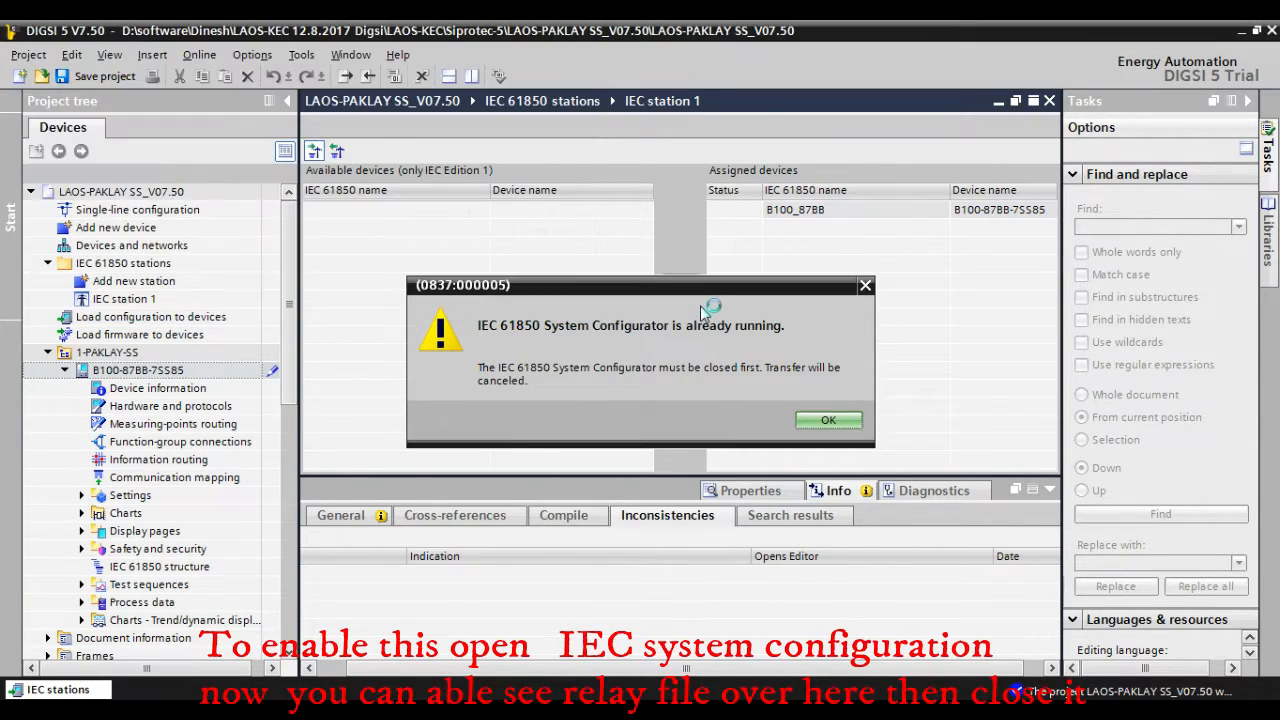
pyautogui.click(828, 420)
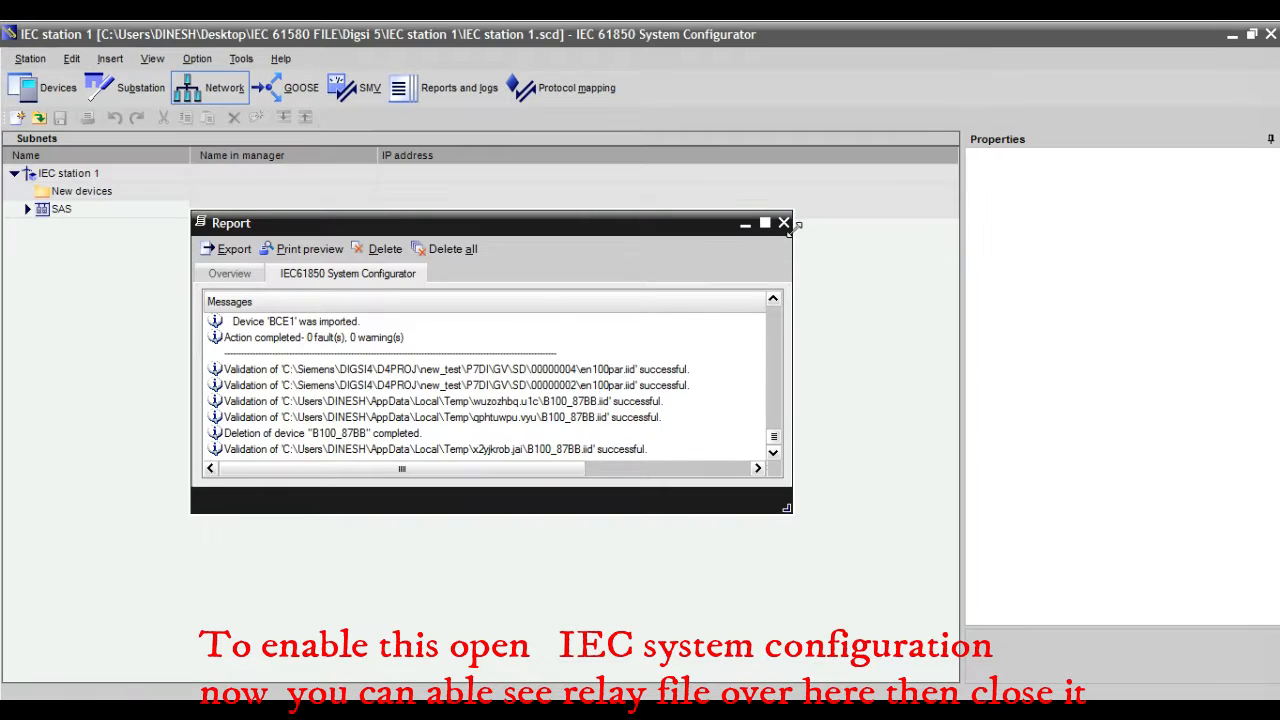
# - Close the report and view GOOSE messages with IEC station 1's properties selected
pyautogui.click(782, 223)
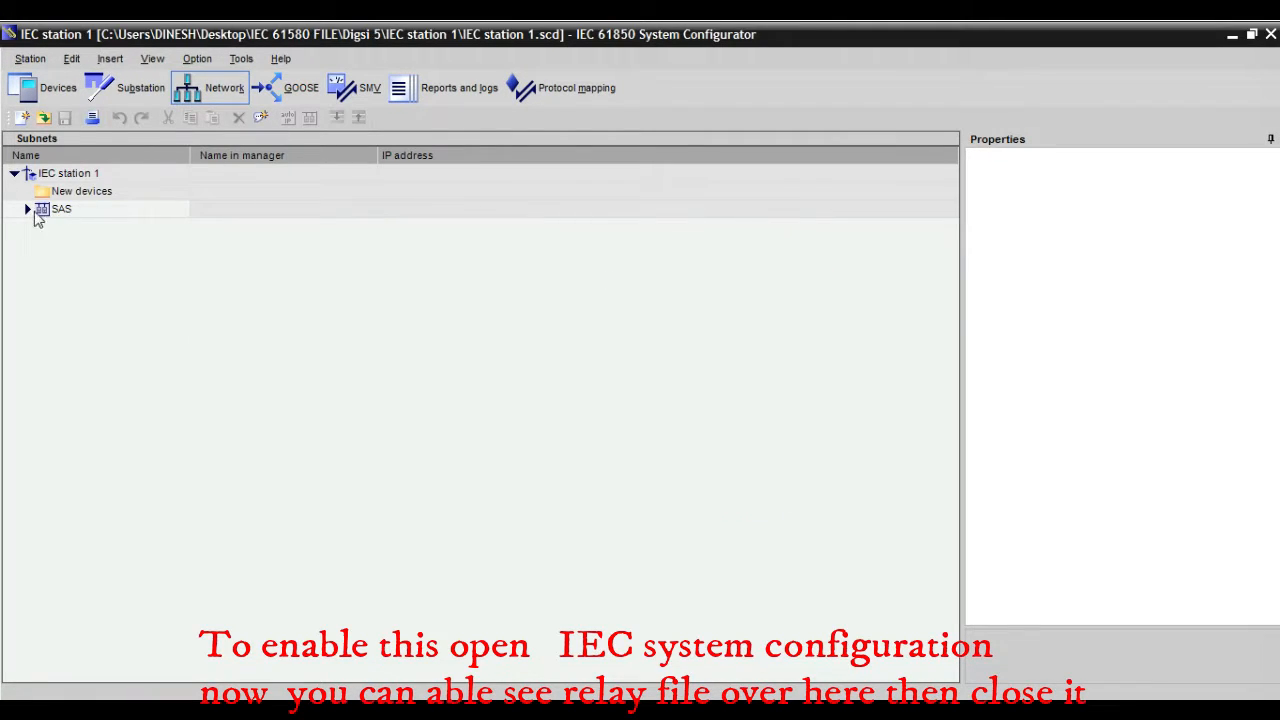
pyautogui.click(26, 208)
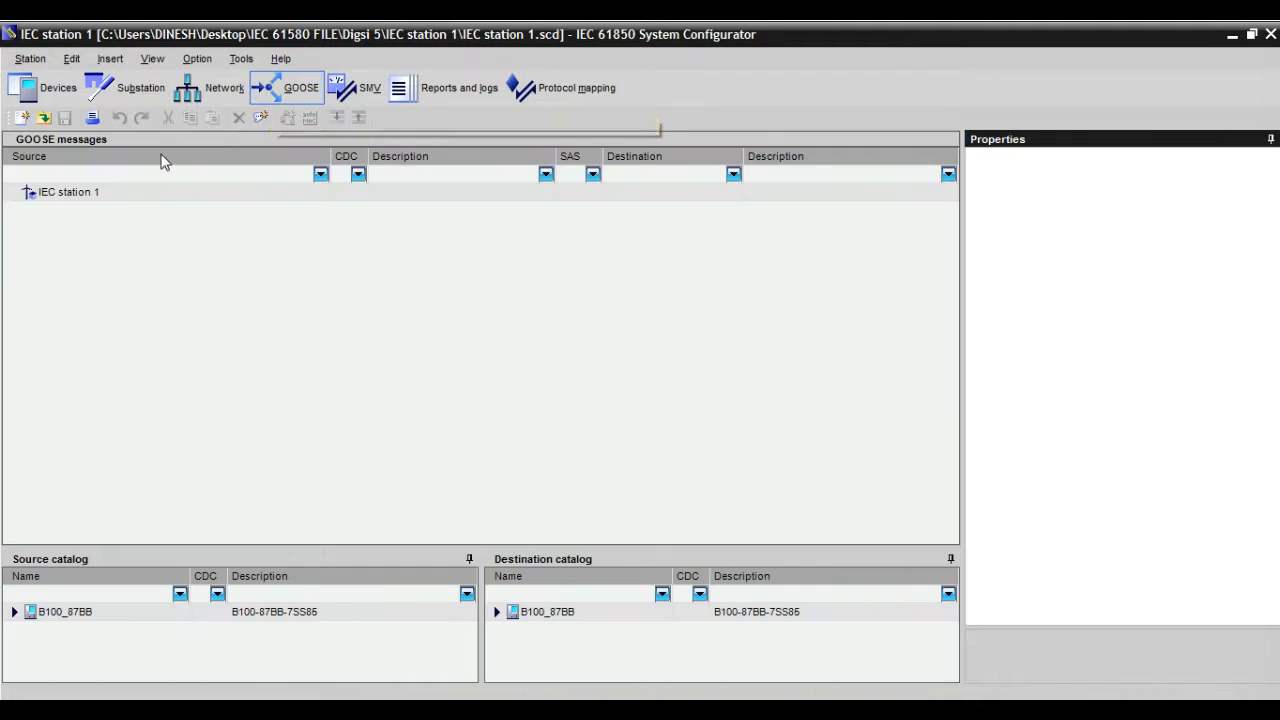
pyautogui.click(68, 192)
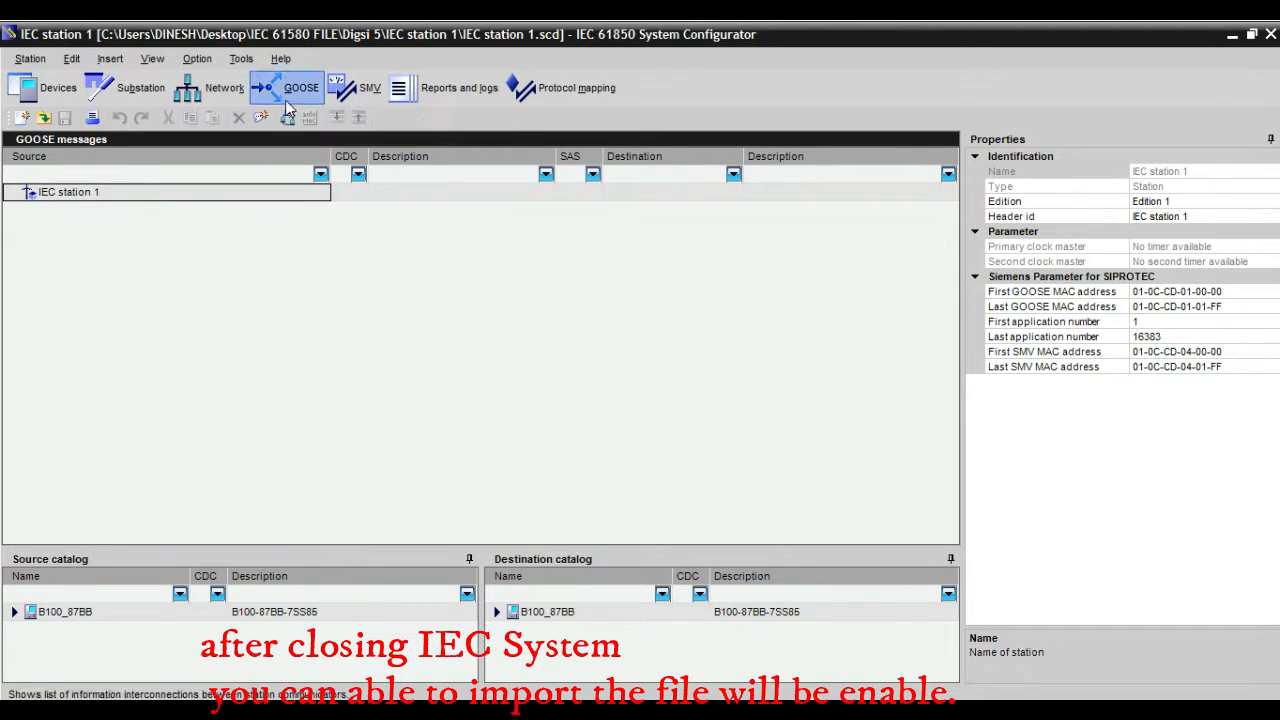
pyautogui.moveTo(210, 95)
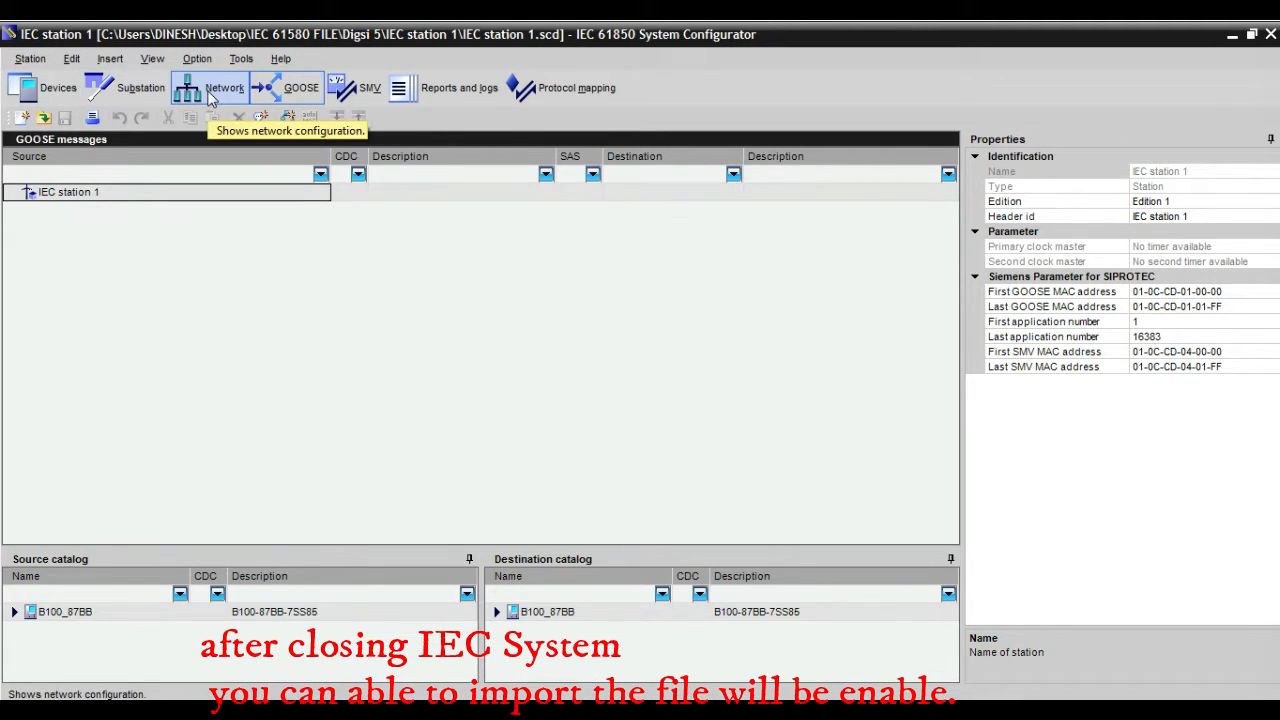
pyautogui.moveTo(210, 95)
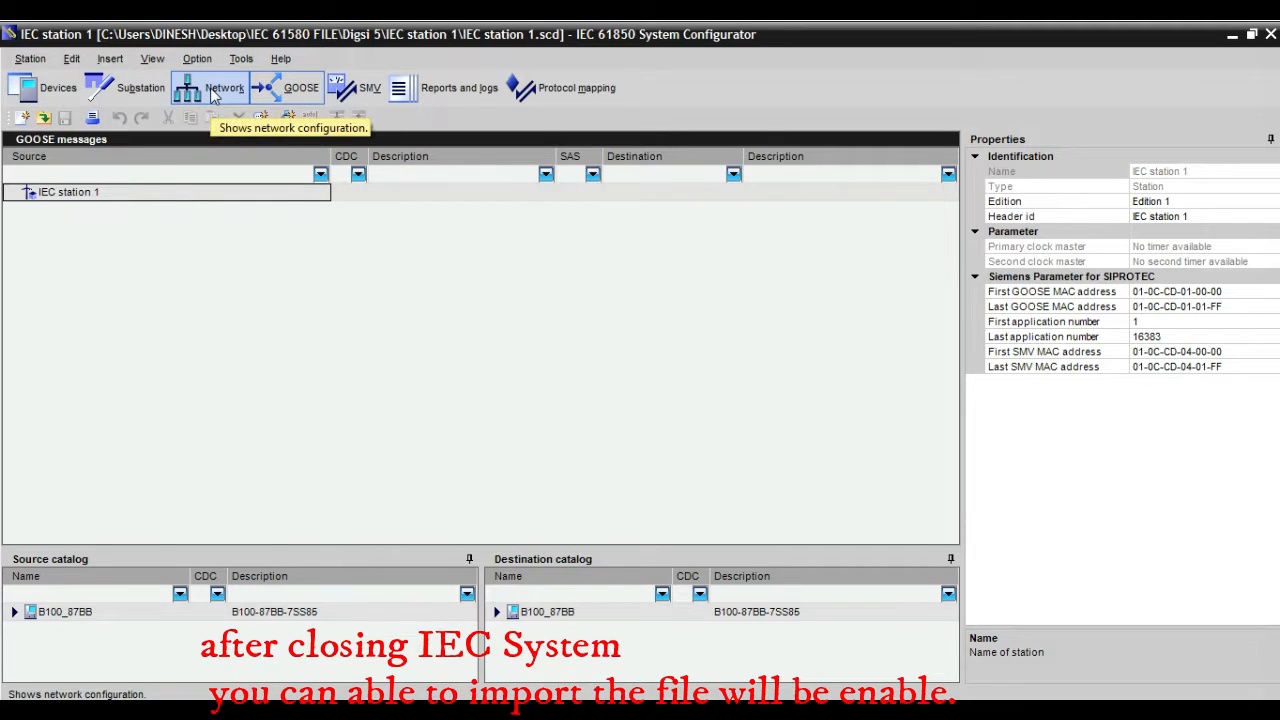
pyautogui.moveTo(130, 197)
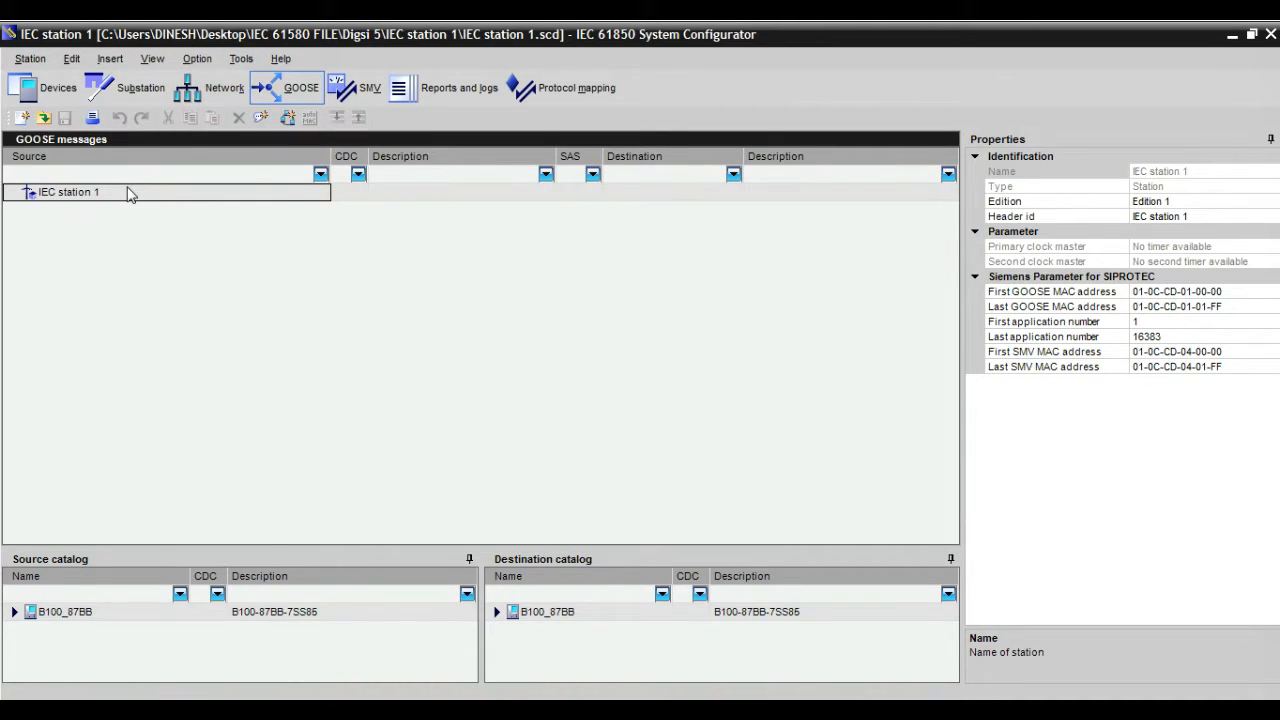
pyautogui.moveTo(1187, 318)
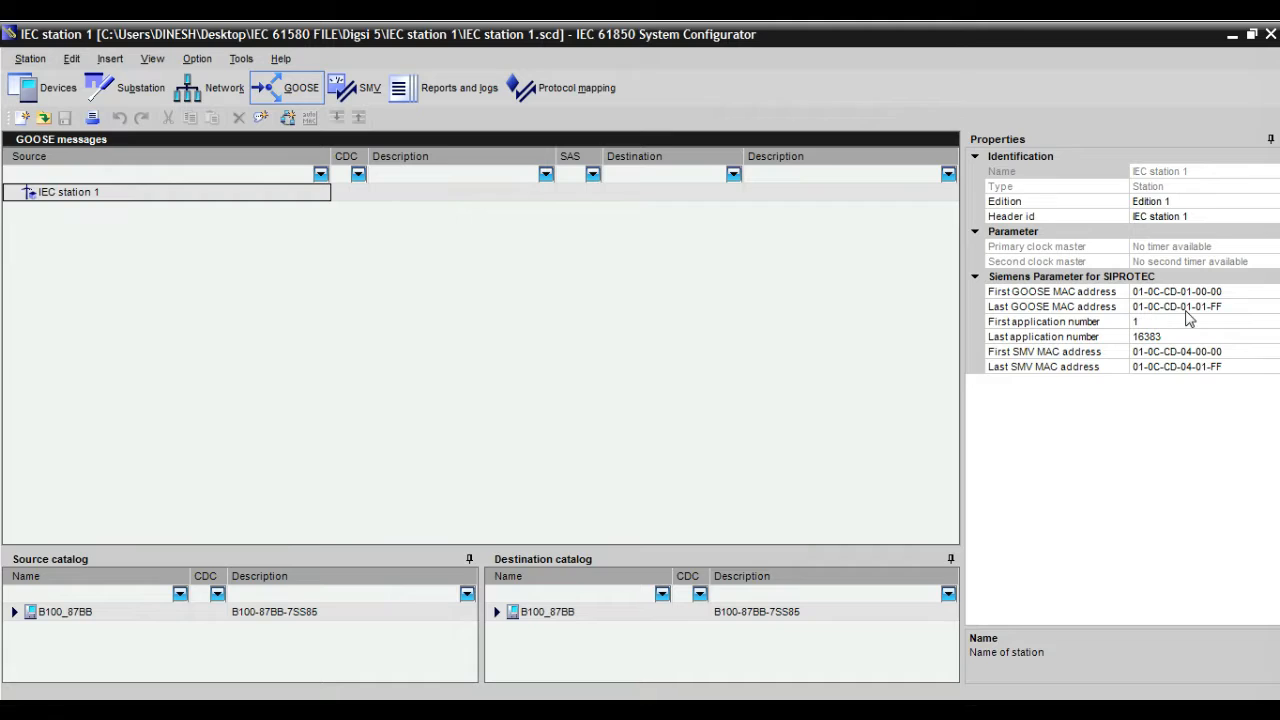
pyautogui.moveTo(256, 470)
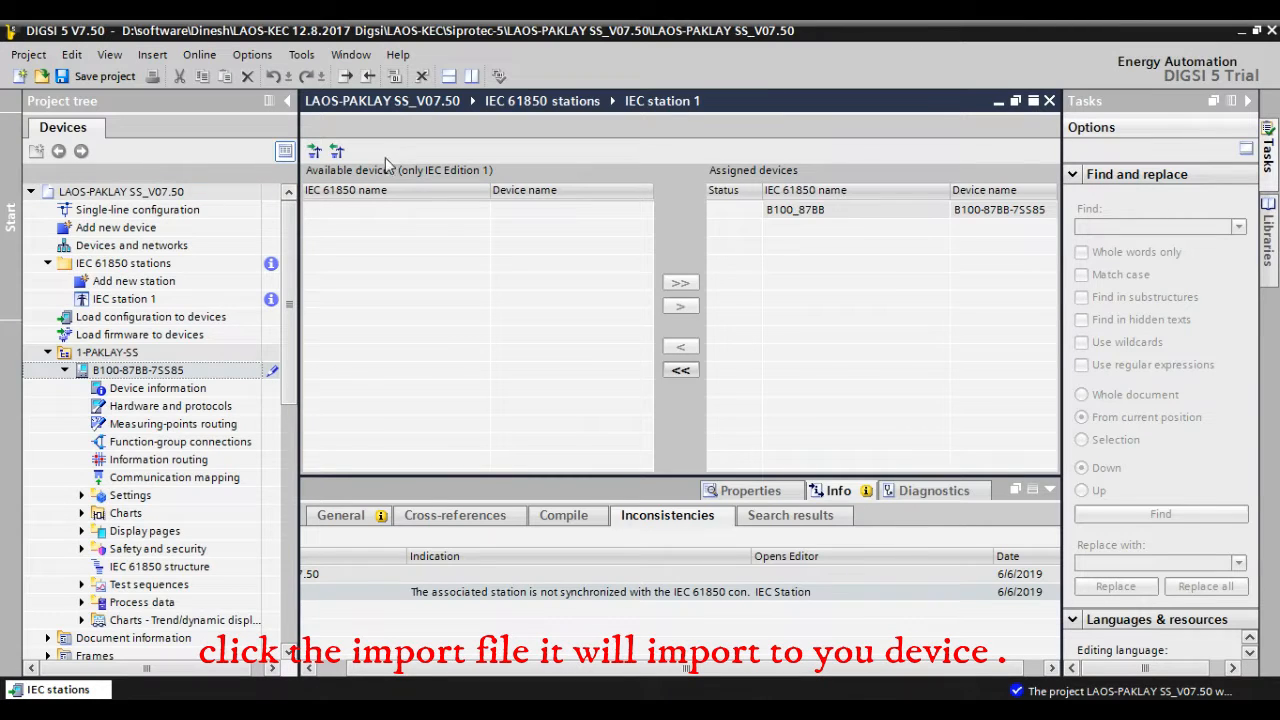
pyautogui.moveTo(337, 150)
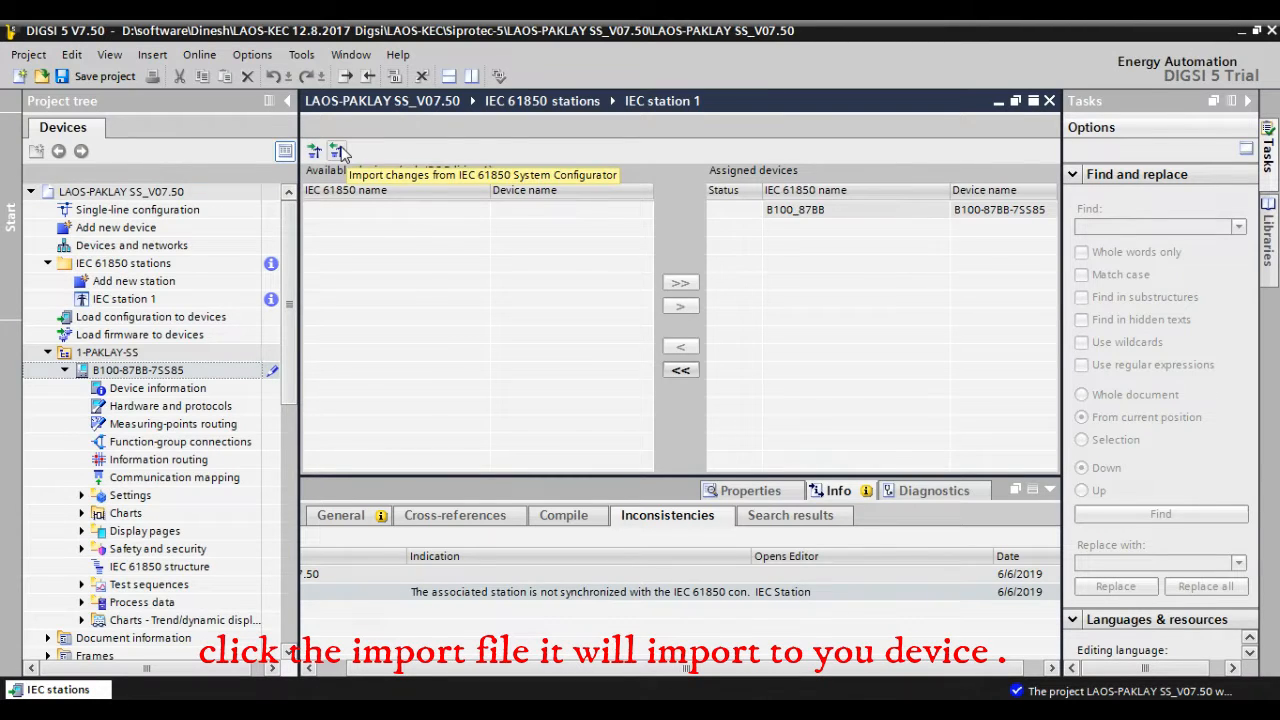
# - Import the System Configurator changes for B100_87BB and acknowledge the success summary
pyautogui.click(337, 150)
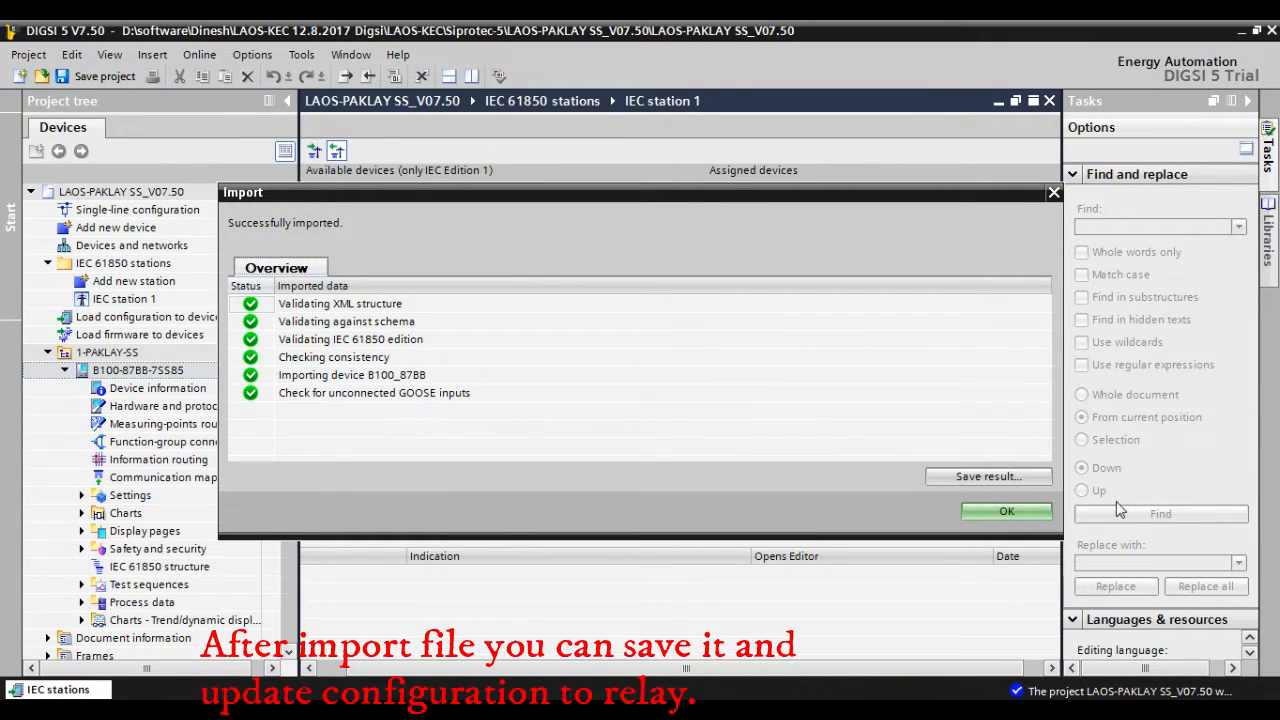
pyautogui.click(1007, 511)
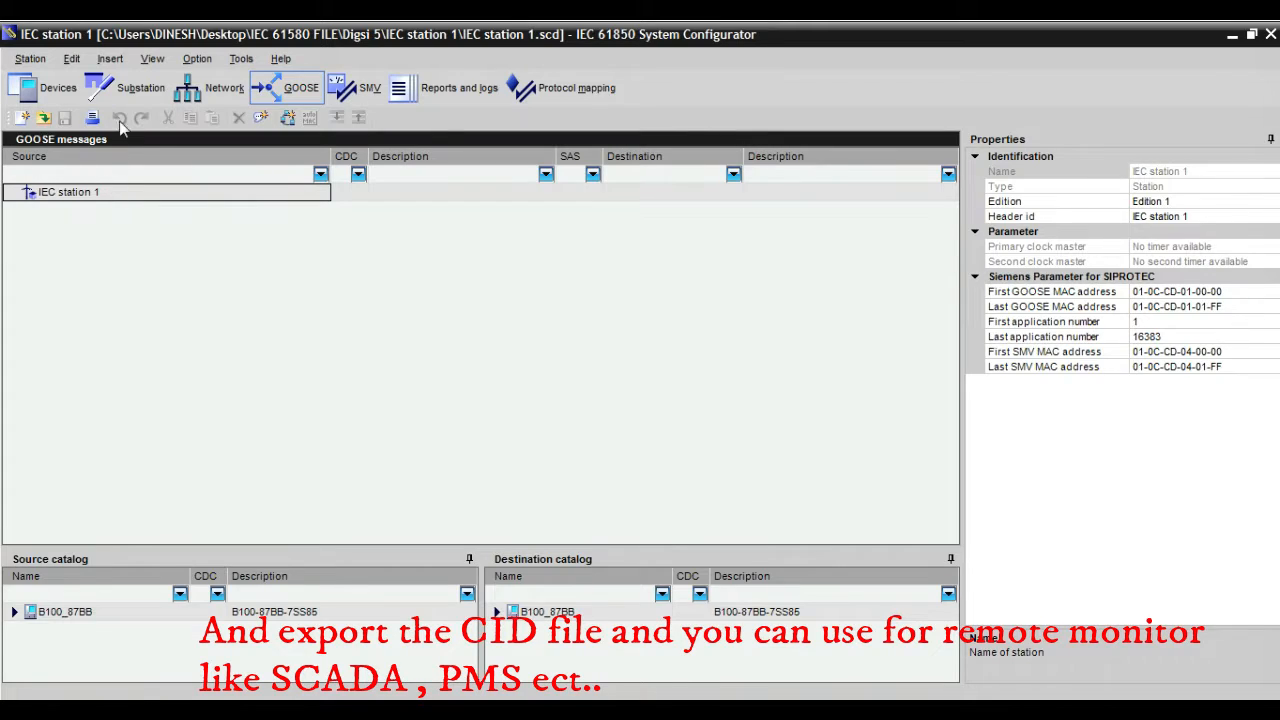
# - Start exporting B100_87BB's IEC 61850 configuration with file type IED capability description (*.icd)
pyautogui.click(24, 88)
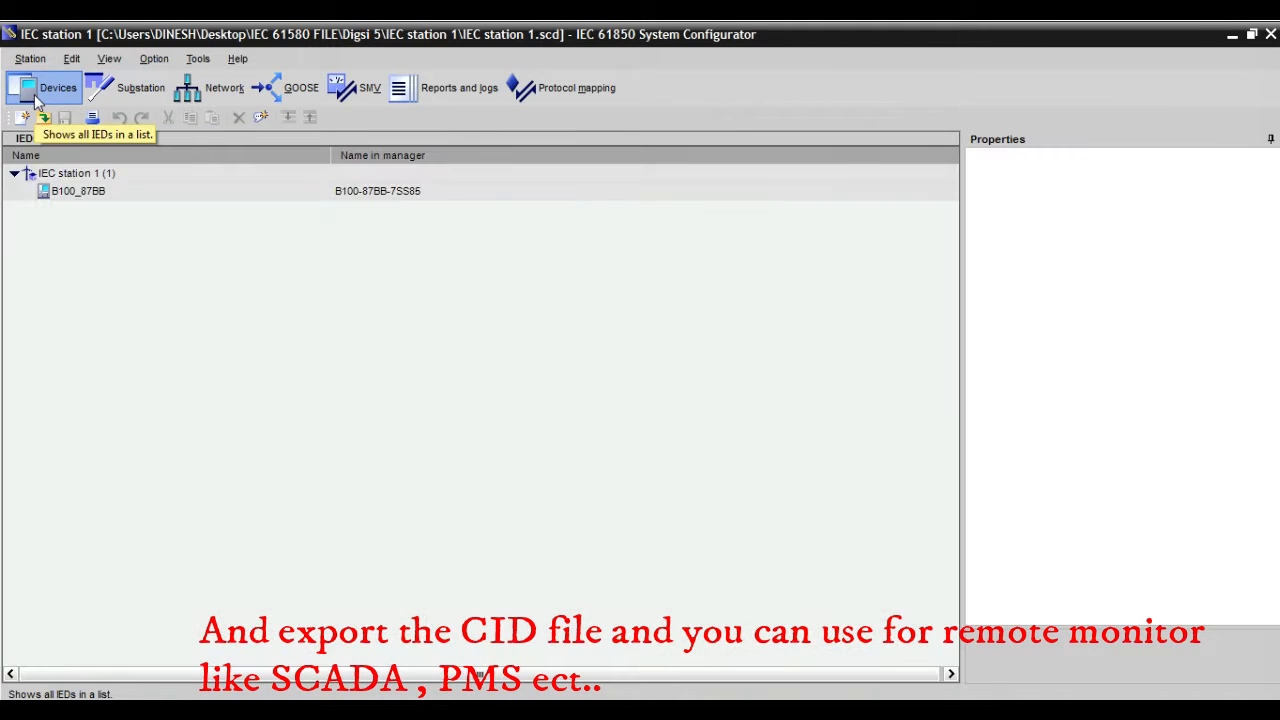
pyautogui.rightClick(78, 190)
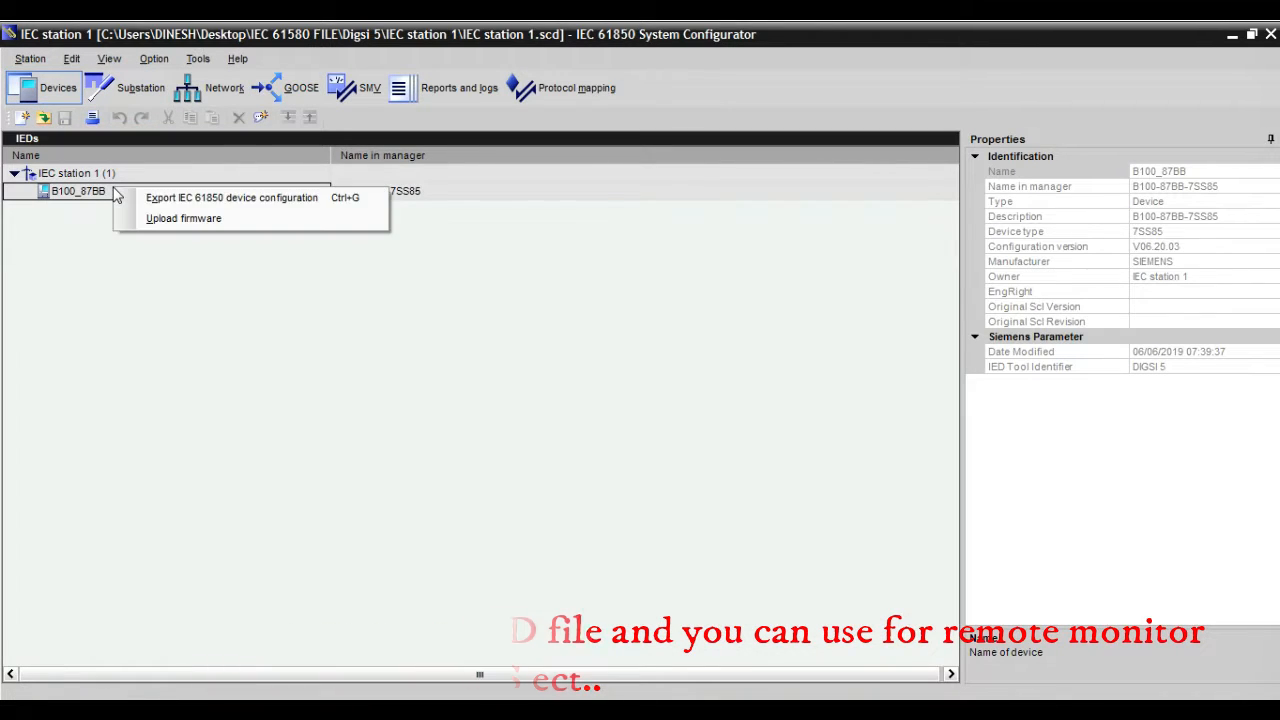
pyautogui.click(233, 197)
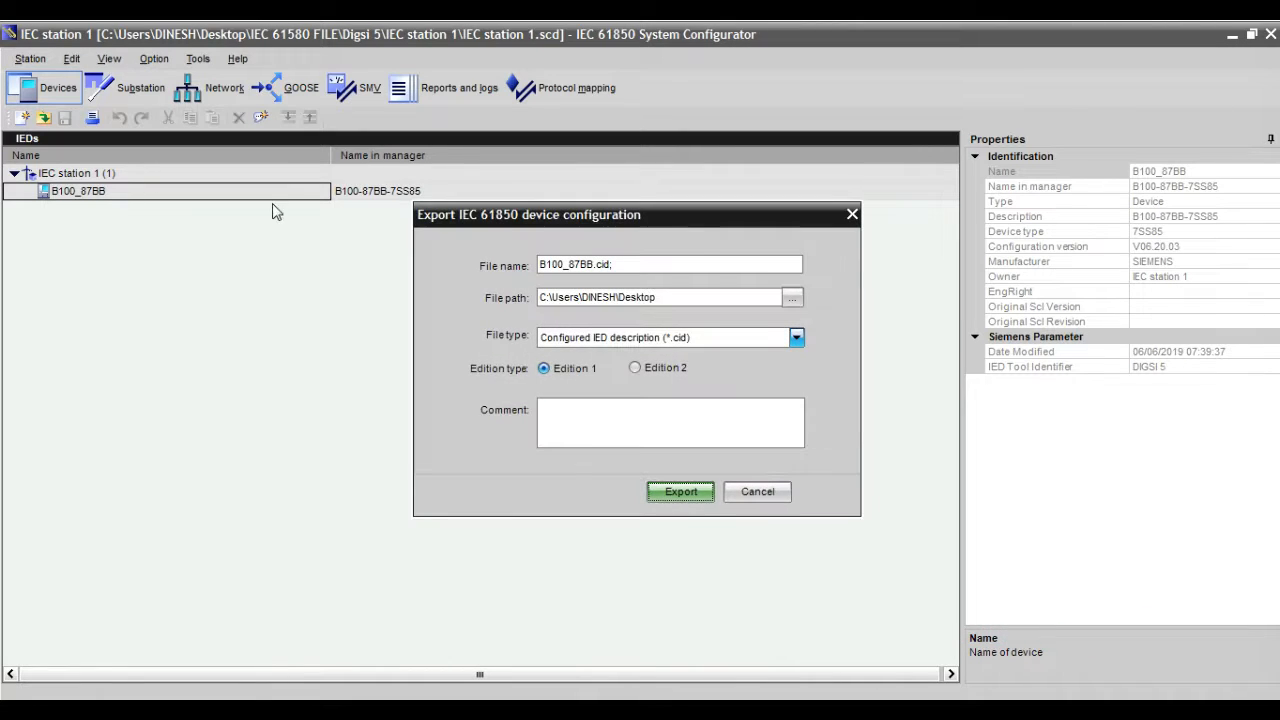
pyautogui.click(796, 337)
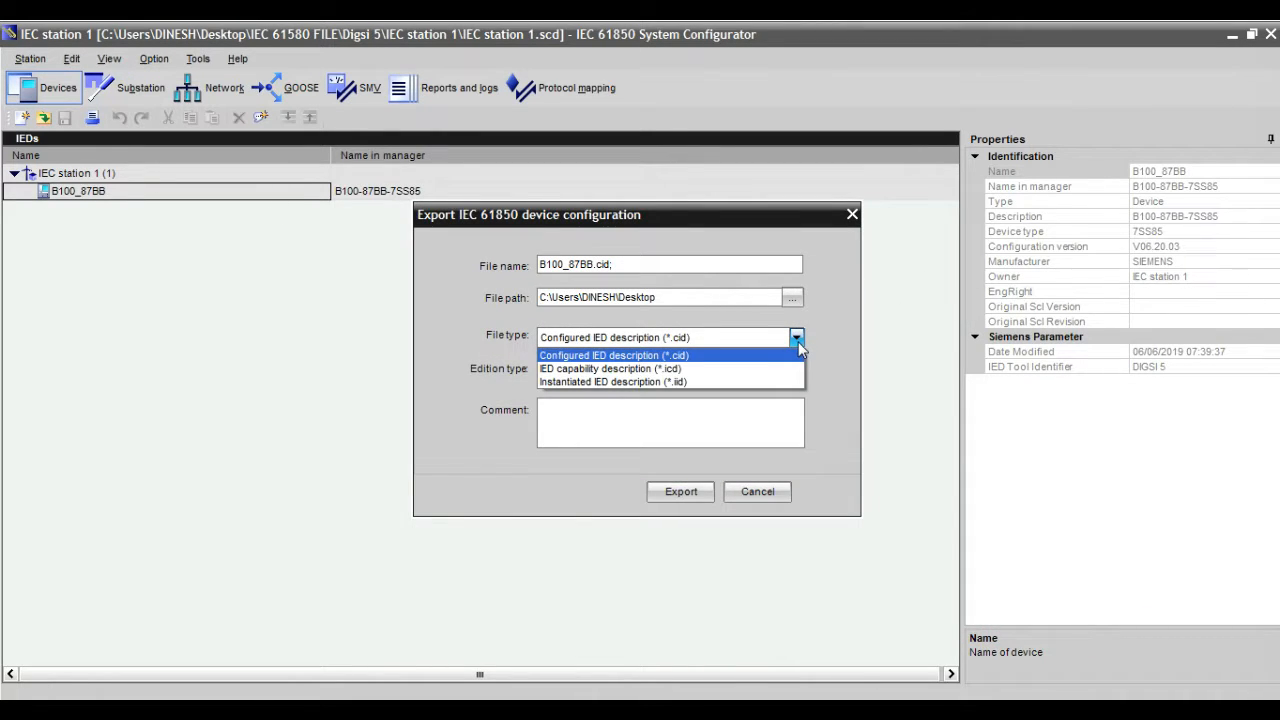
pyautogui.click(611, 368)
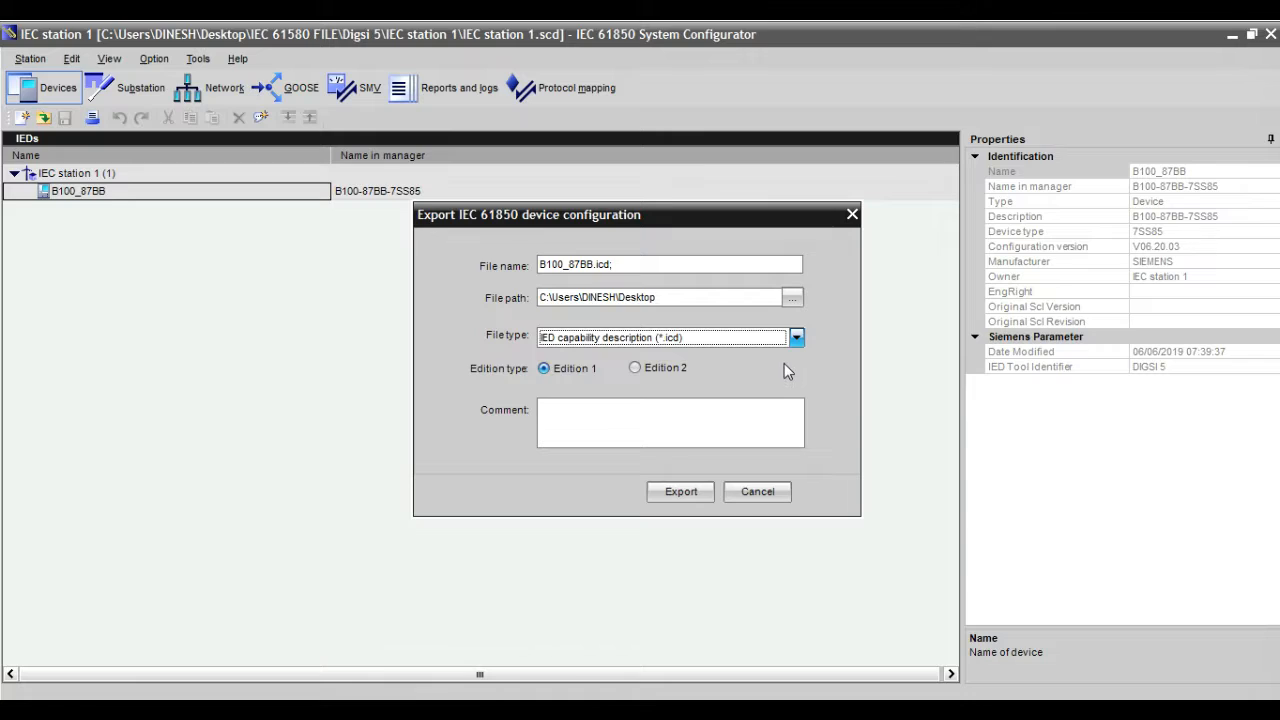
# - Set the export destination to the IEC 61580 FILE folder
pyautogui.click(791, 297)
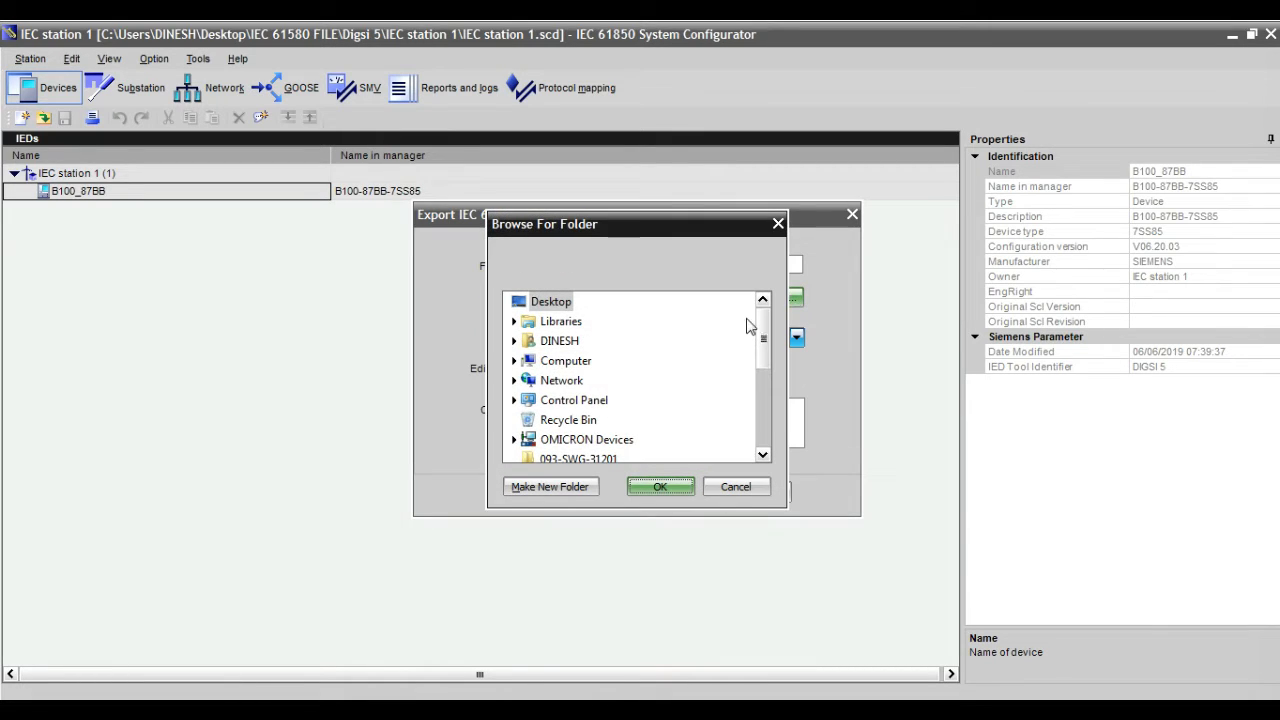
pyautogui.scroll(-3)
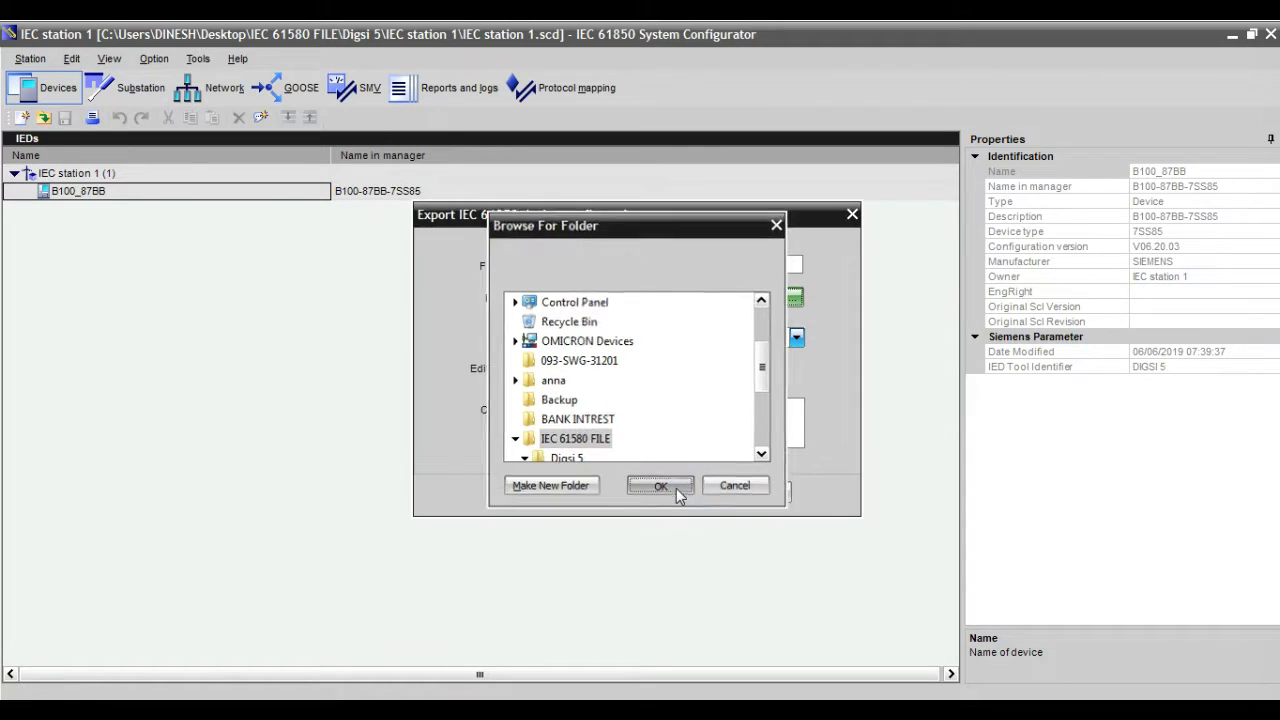
pyautogui.click(660, 484)
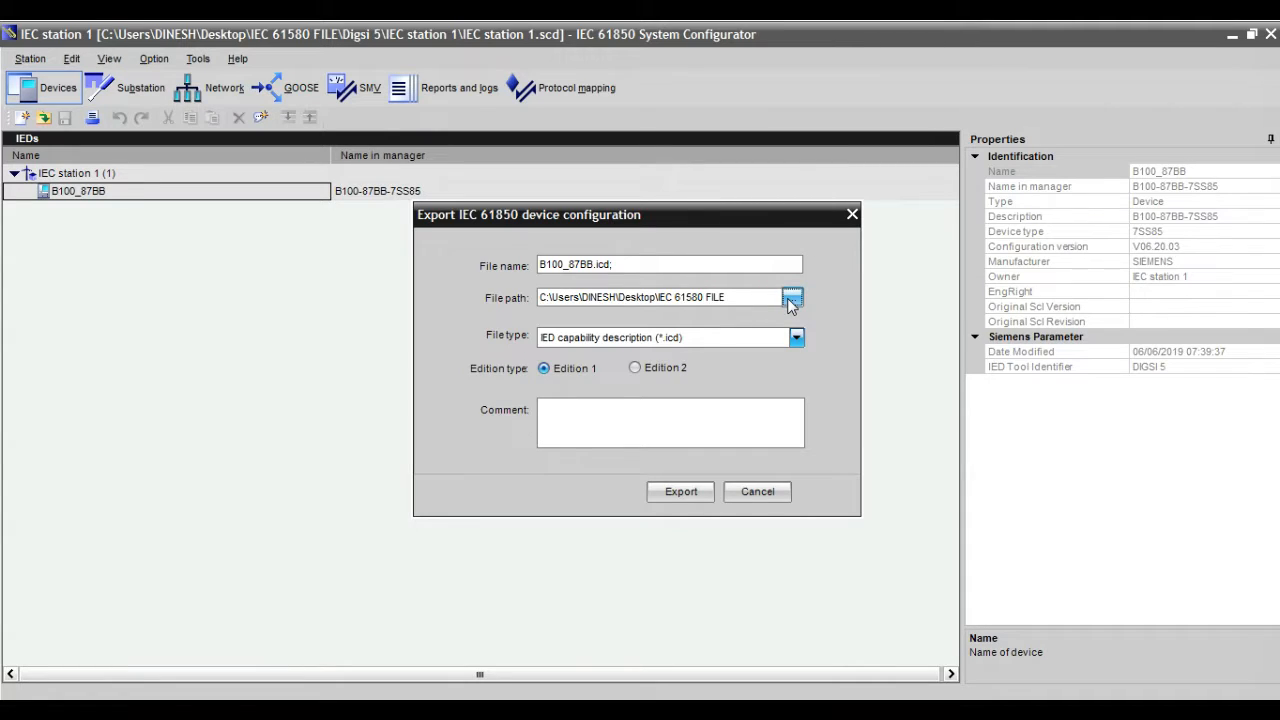
# - Create a new 'ICD file' folder inside Digsi 5 and use it as the destination
pyautogui.click(790, 297)
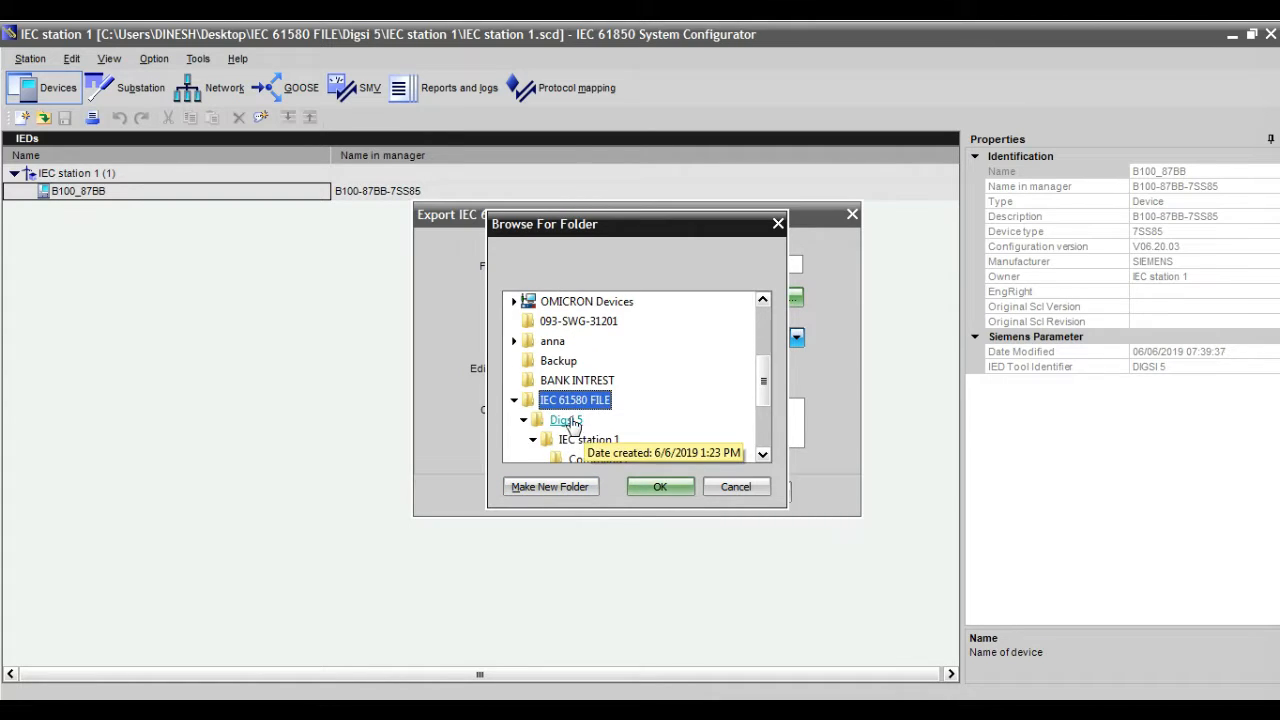
pyautogui.click(550, 486)
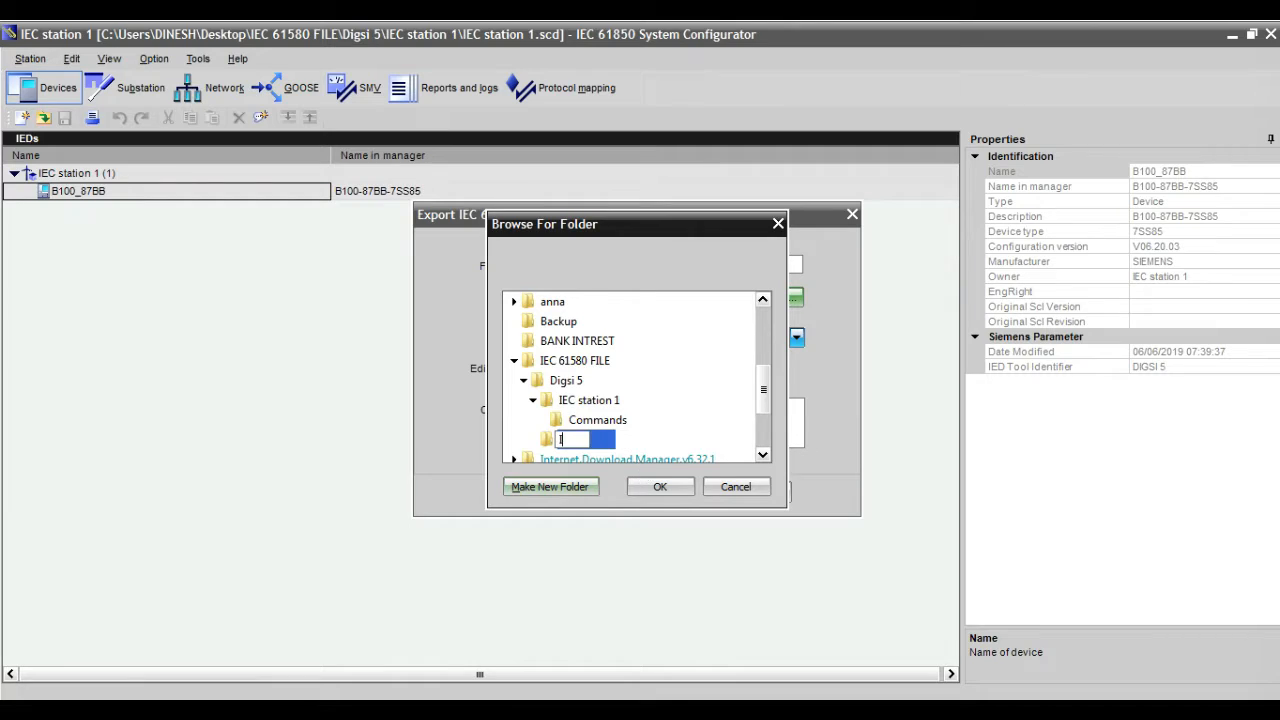
pyautogui.write('ICD f')
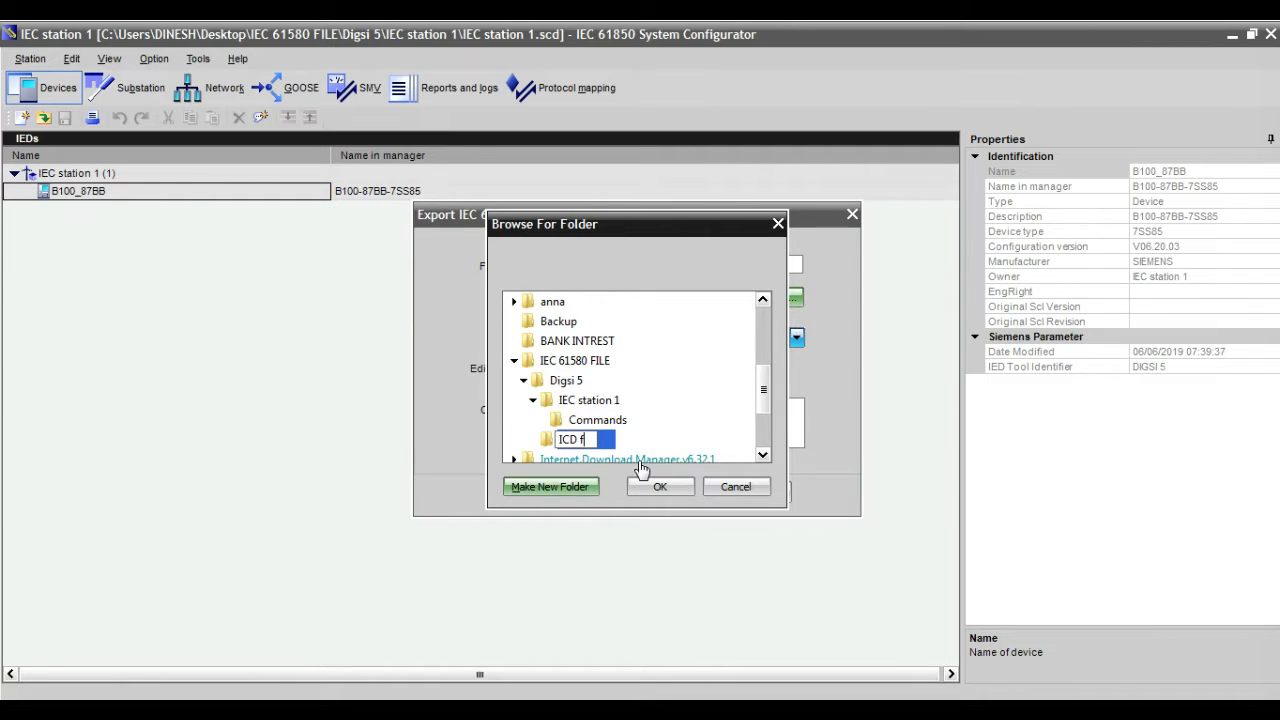
pyautogui.click(660, 486)
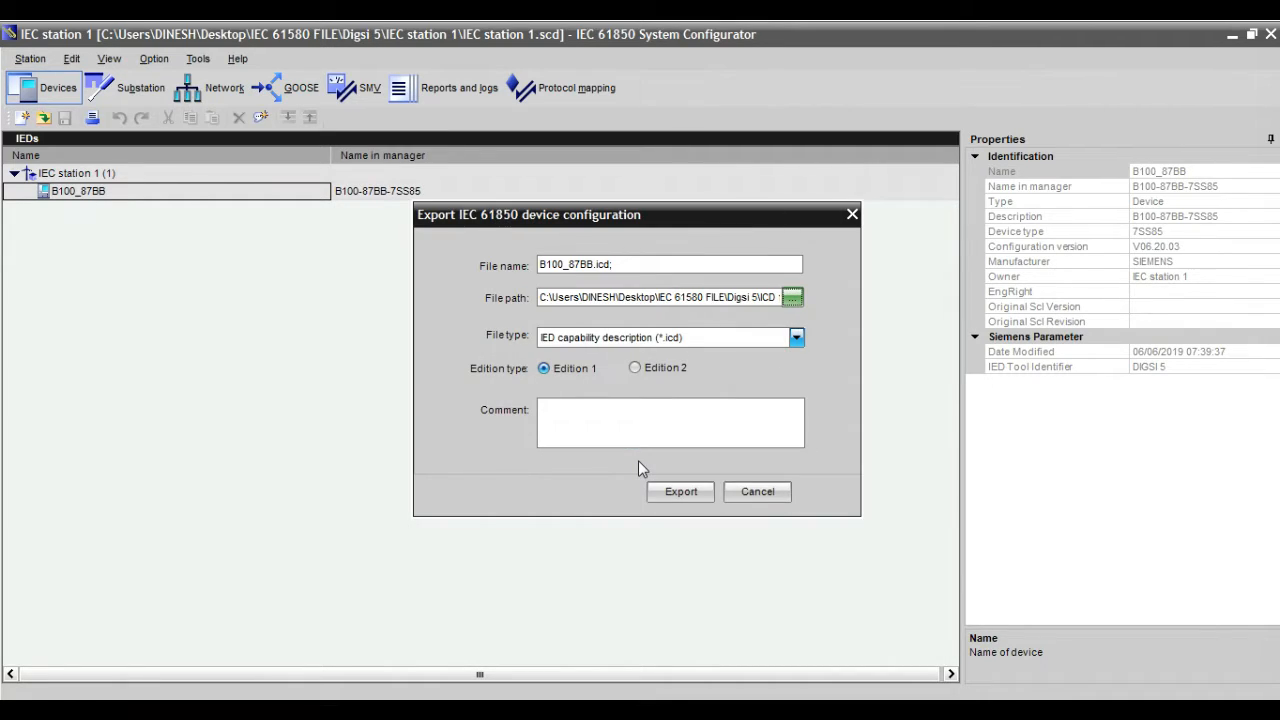
pyautogui.moveTo(577, 395)
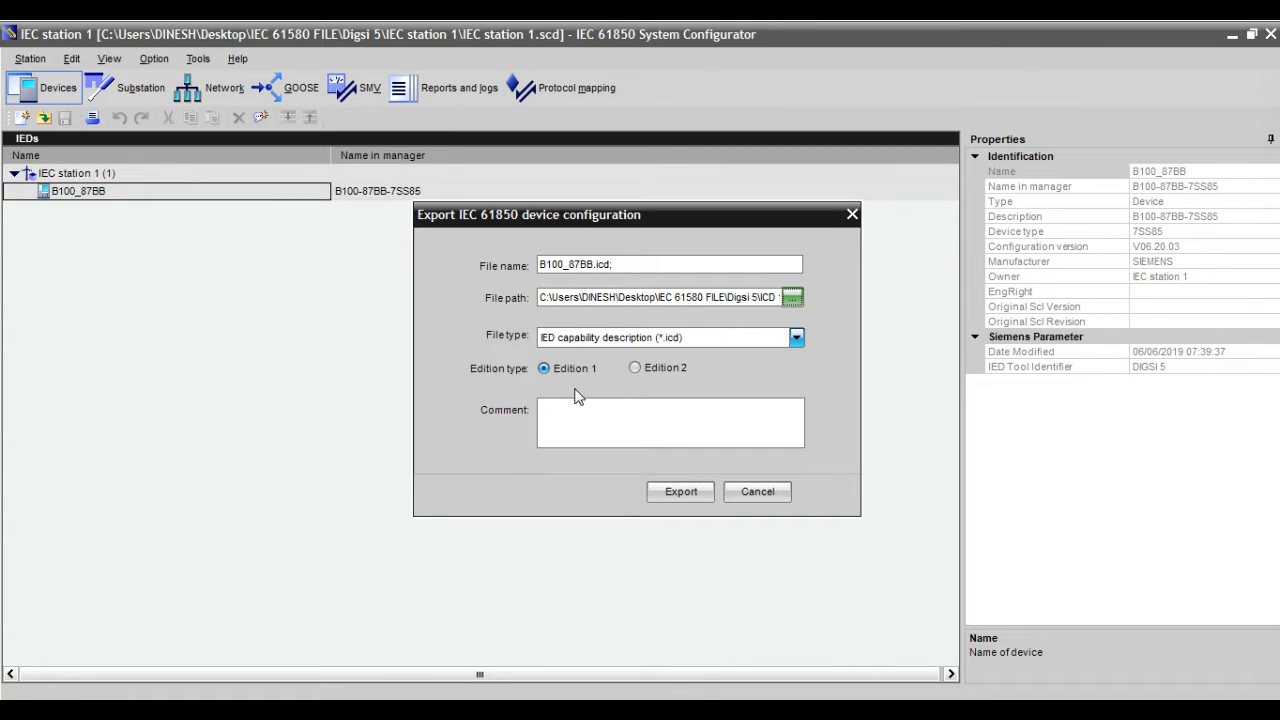
# - Export B100_87BB.icd into the ICD file folder and close the Explorer window
pyautogui.click(679, 492)
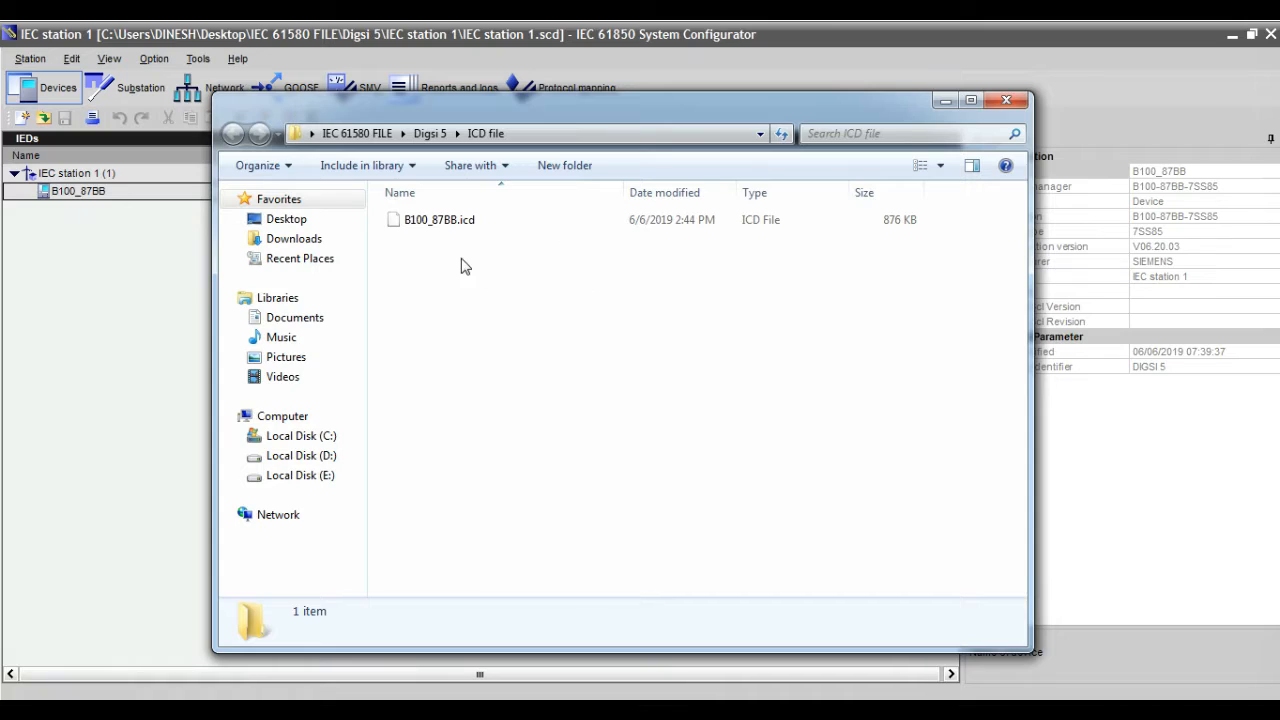
pyautogui.click(1011, 100)
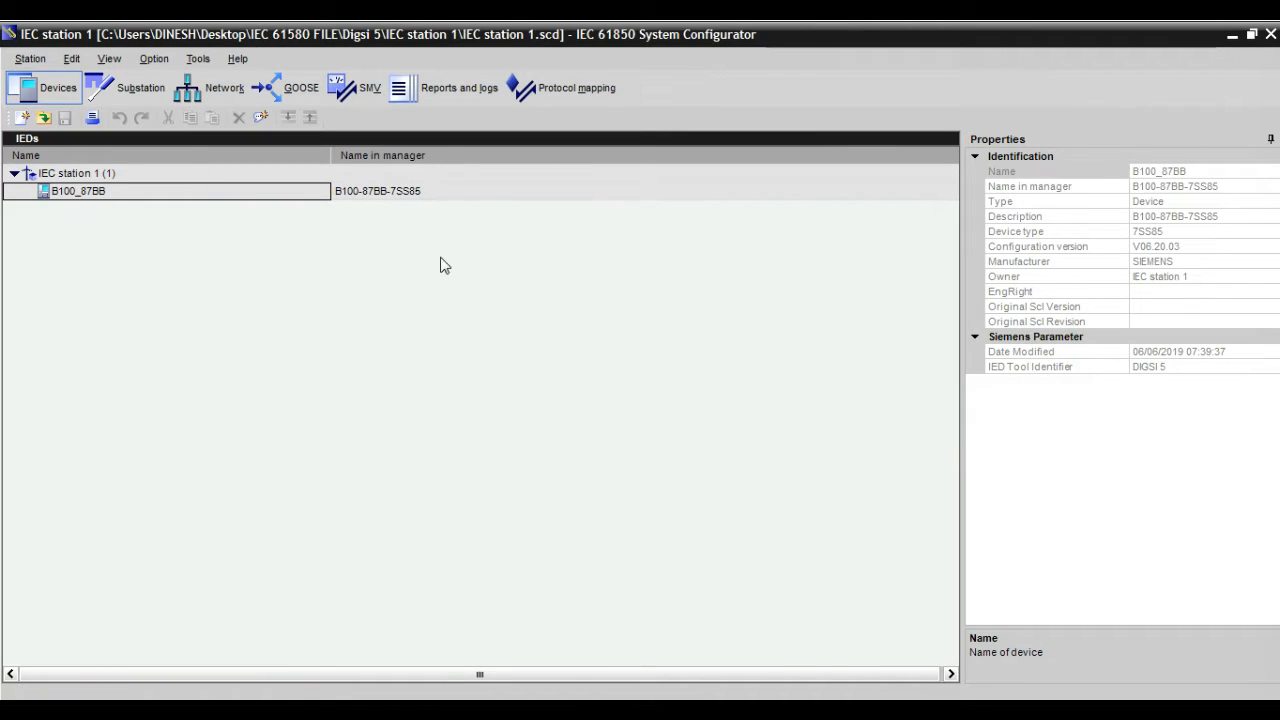
pyautogui.moveTo(541, 236)
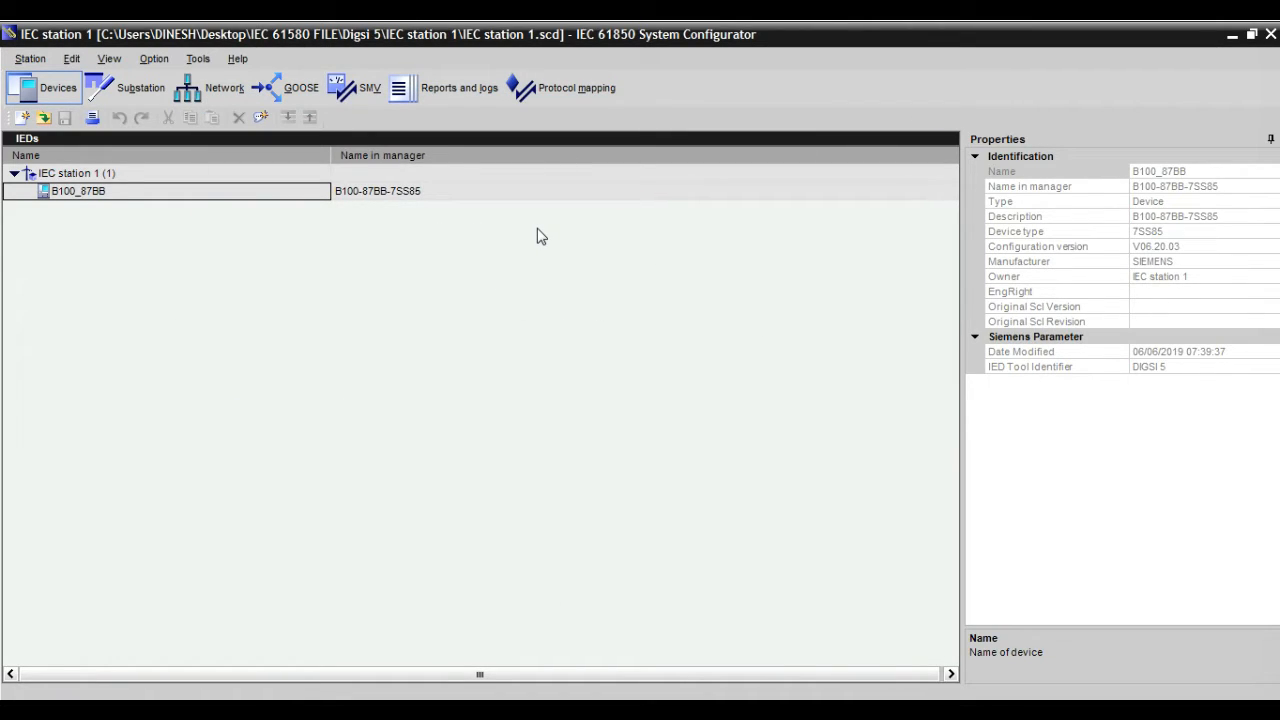